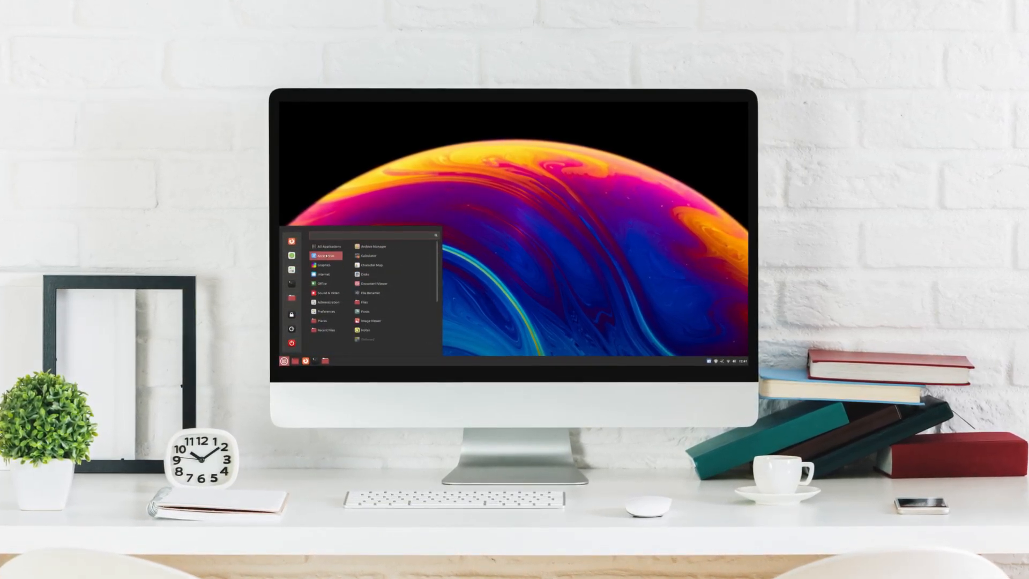
Open the Home folder in Nemo and reposition its window on the desktop
{"action": "left_click", "coordinate": [327, 246]}
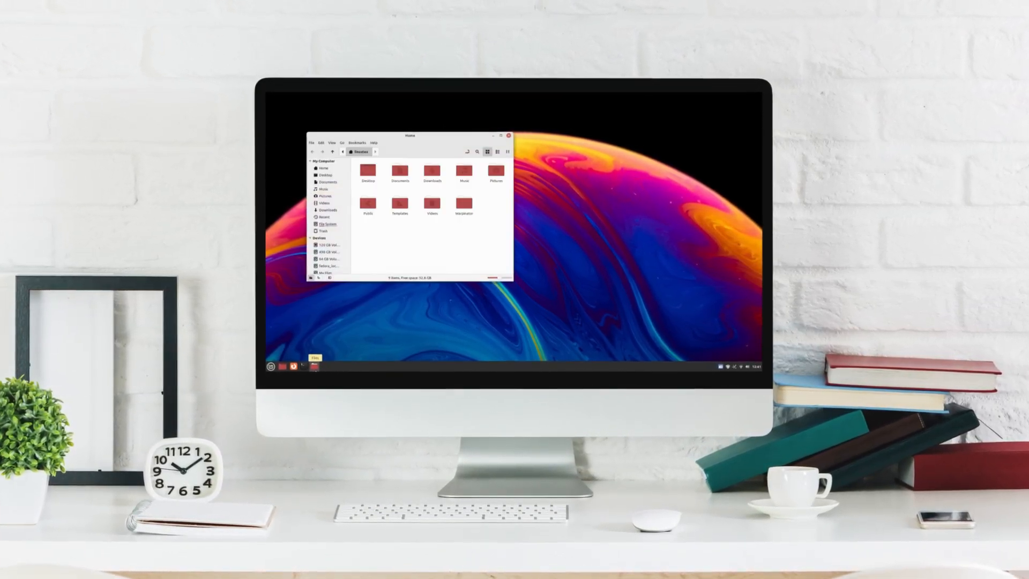
{"action": "left_click_drag", "start_coordinate": [410, 135], "coordinate": [386, 128]}
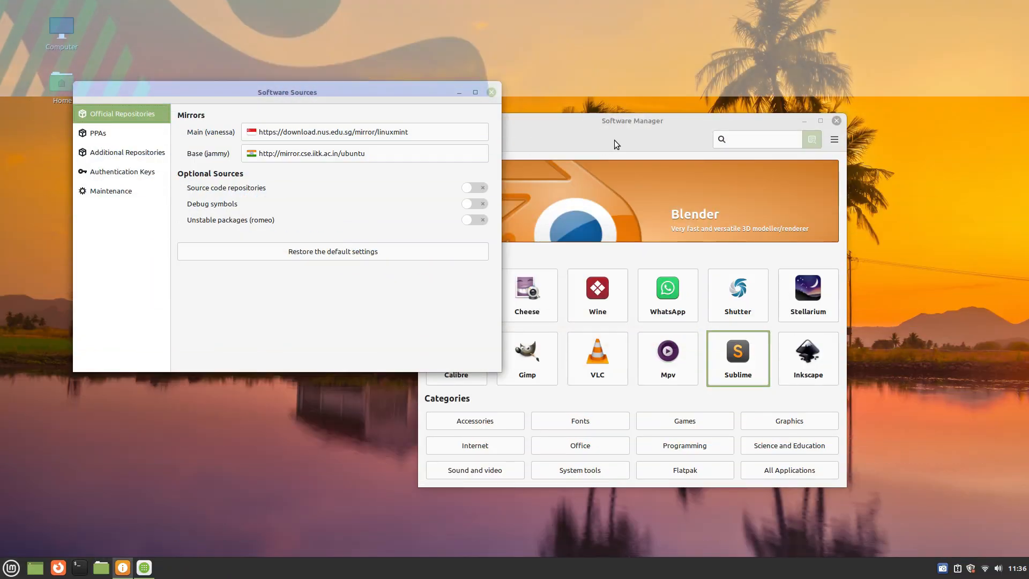
Browse the Blender, WhatsApp and Wine details pages from Editors' Picks
{"action": "left_click", "coordinate": [669, 200]}
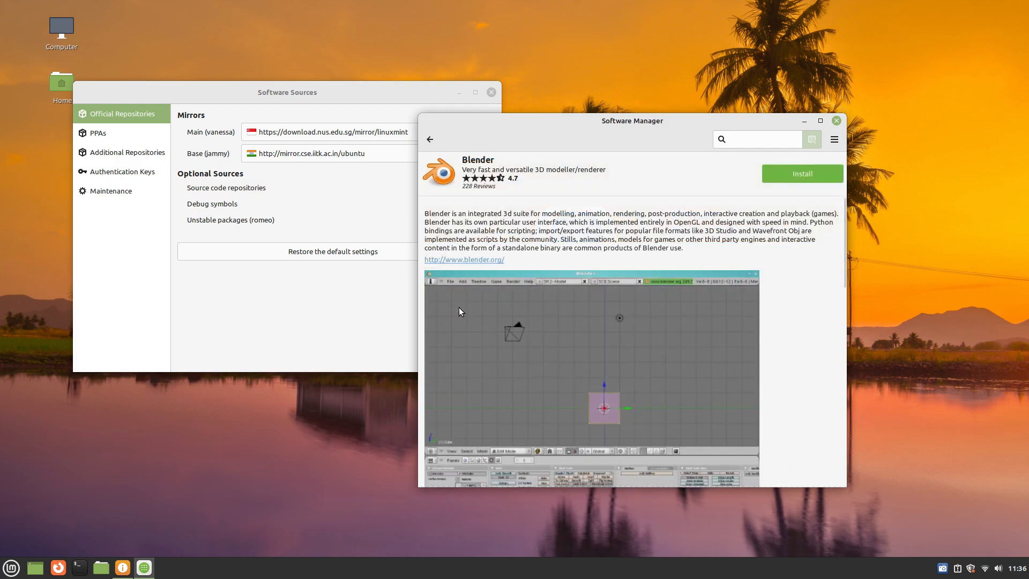
{"action": "scroll", "scroll_direction": "down", "scroll_amount": 3}
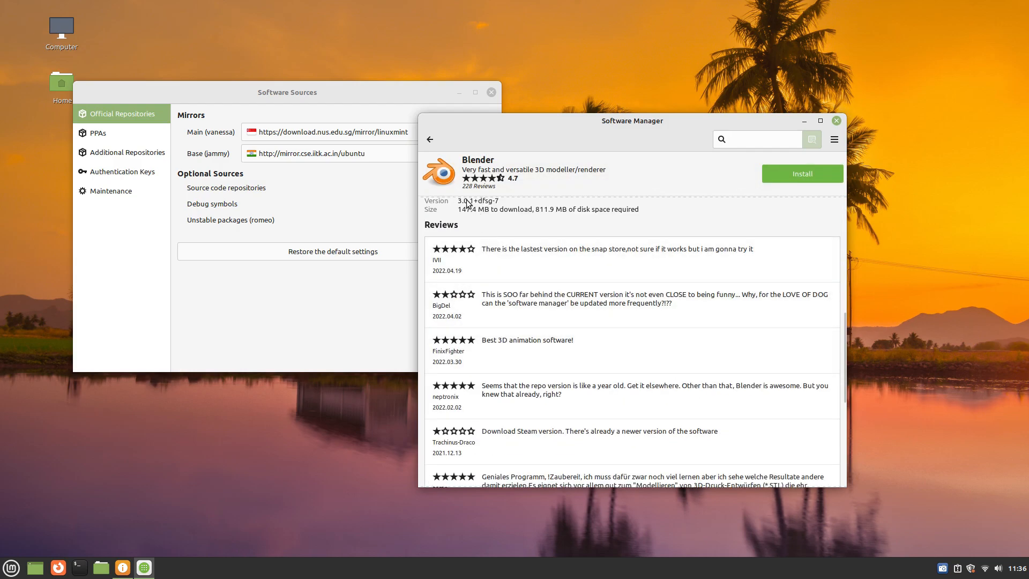
{"action": "left_click", "coordinate": [429, 138]}
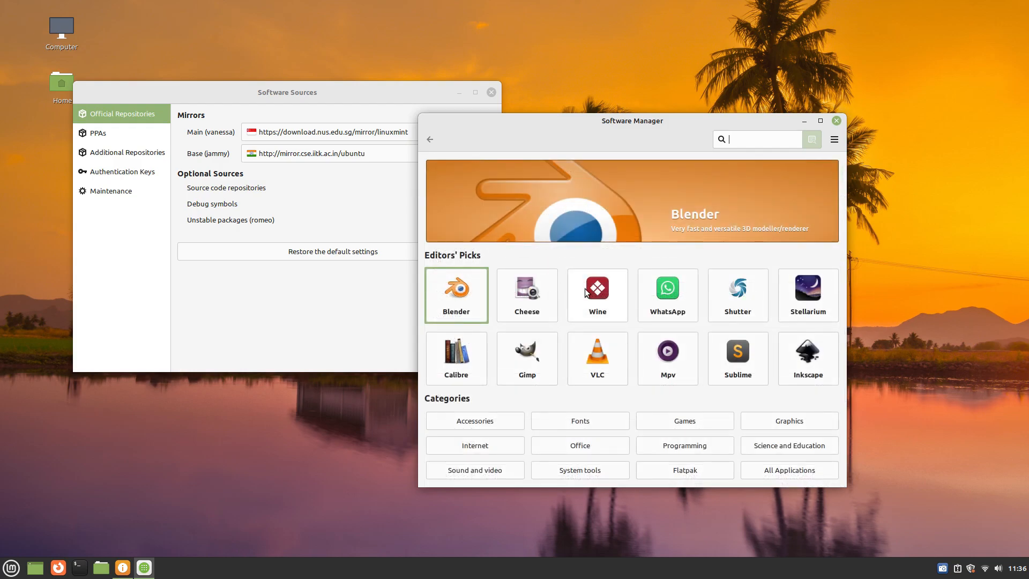
{"action": "left_click", "coordinate": [666, 295]}
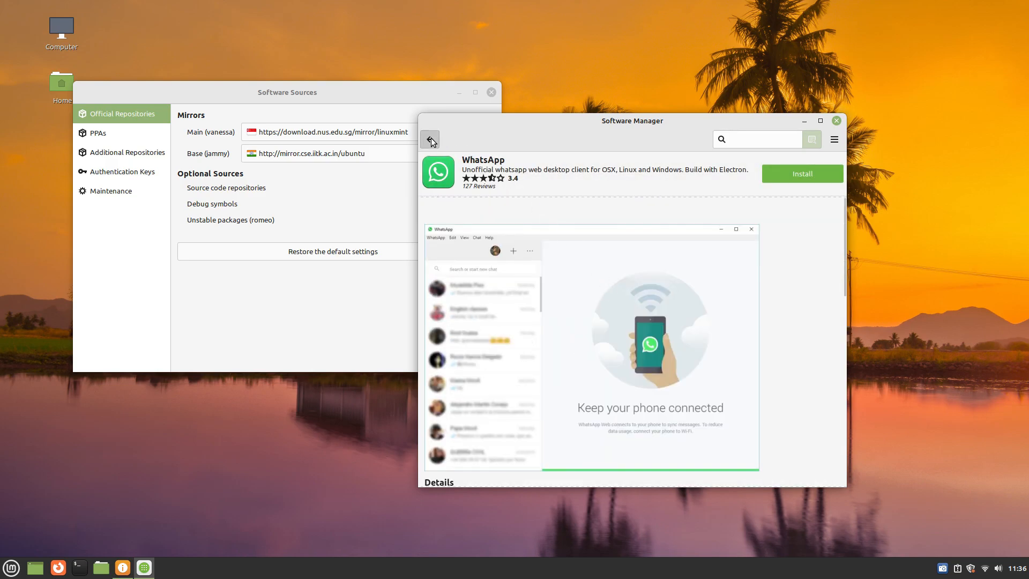
{"action": "left_click", "coordinate": [429, 140]}
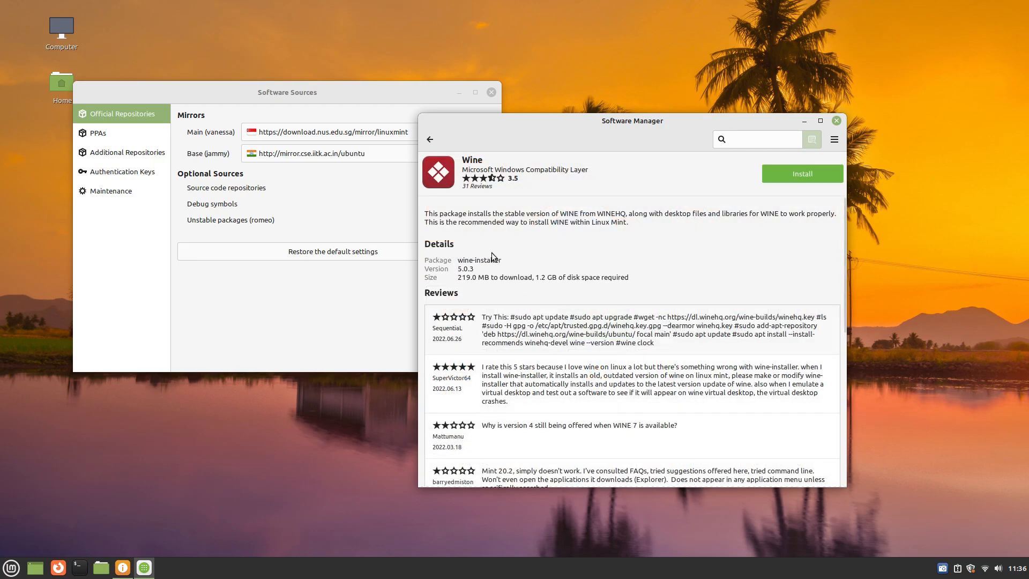
{"action": "left_click", "coordinate": [429, 139]}
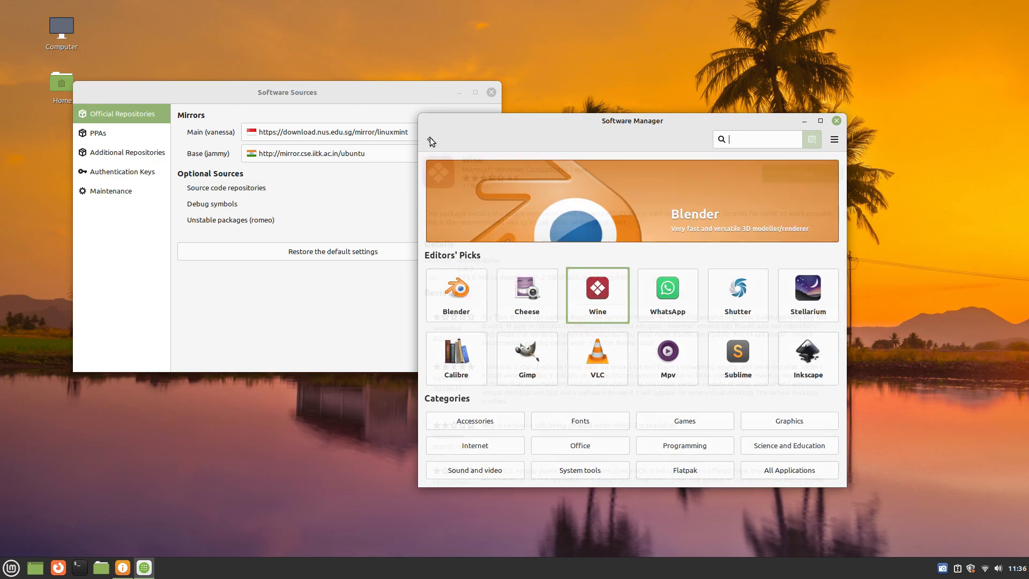
Read Stellarium's details and reviews, then scroll through VLC's details page
{"action": "left_click", "coordinate": [808, 292]}
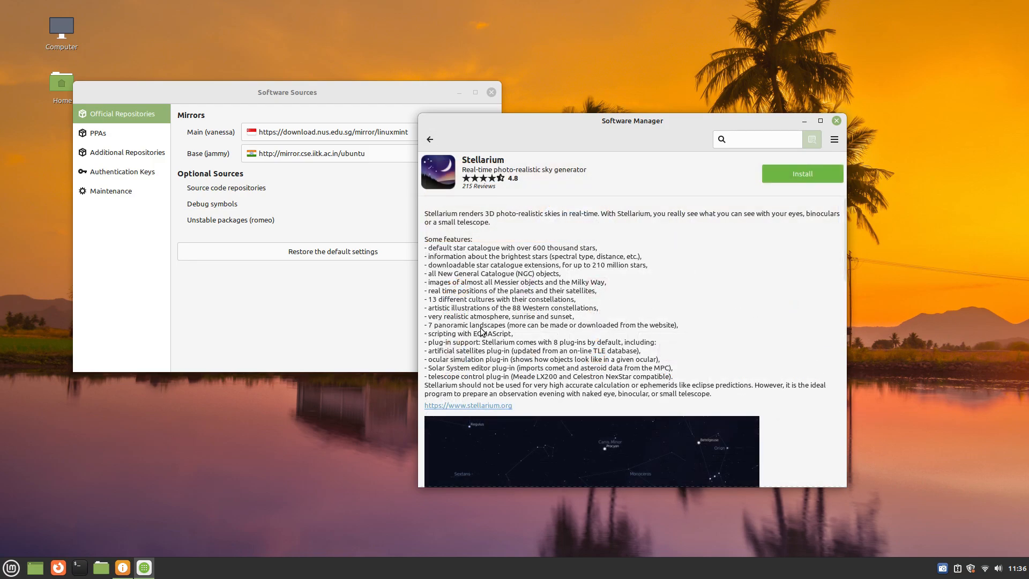
{"action": "scroll", "scroll_direction": "down", "scroll_amount": 3}
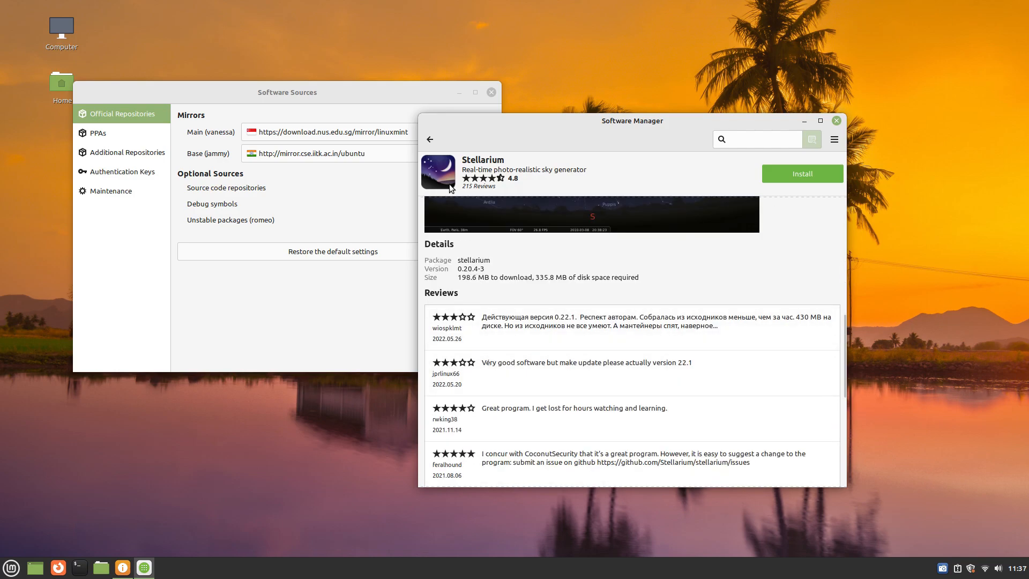
{"action": "left_click", "coordinate": [429, 139]}
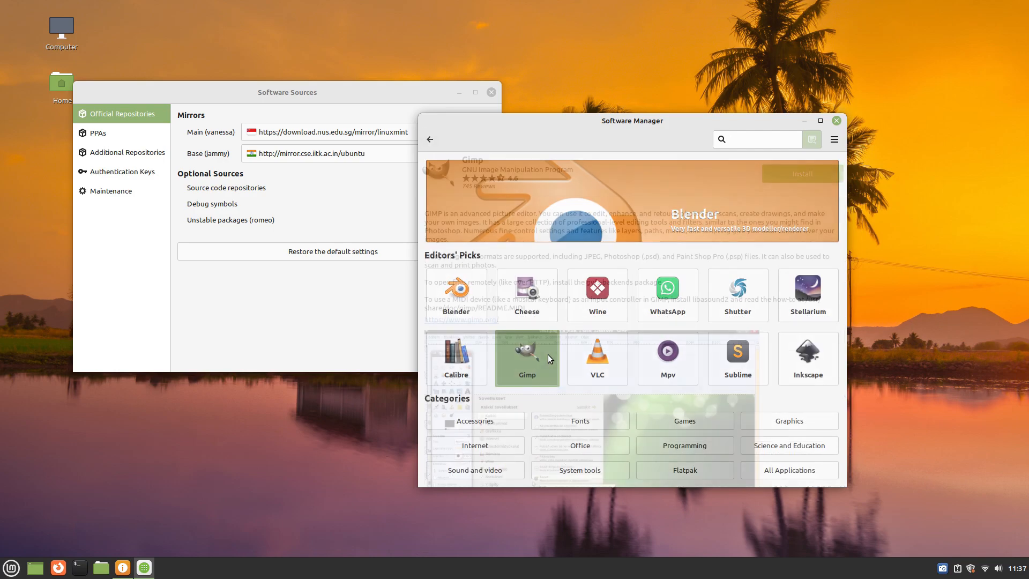
{"action": "left_click", "coordinate": [526, 357]}
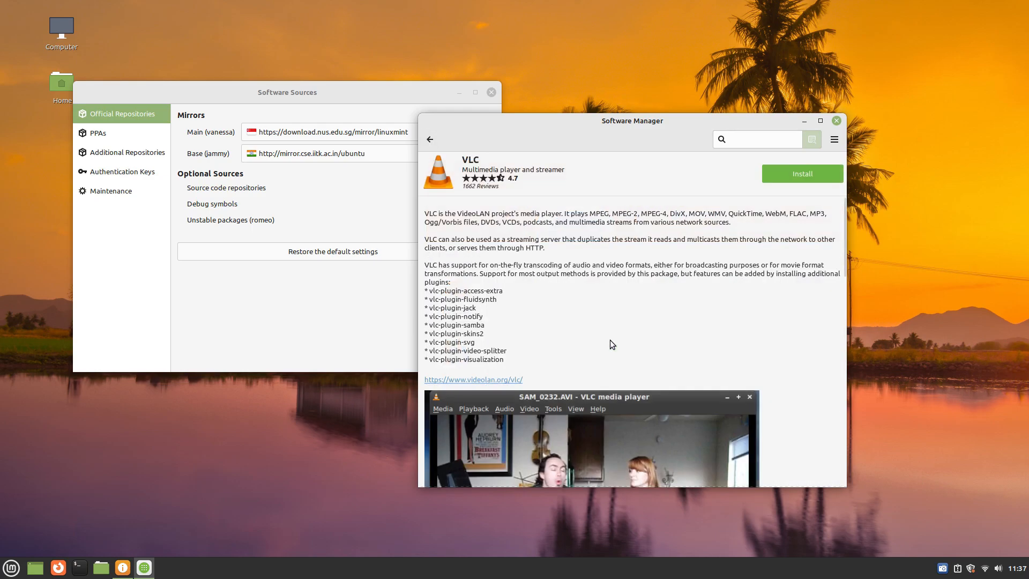
{"action": "scroll", "scroll_direction": "down", "scroll_amount": 3}
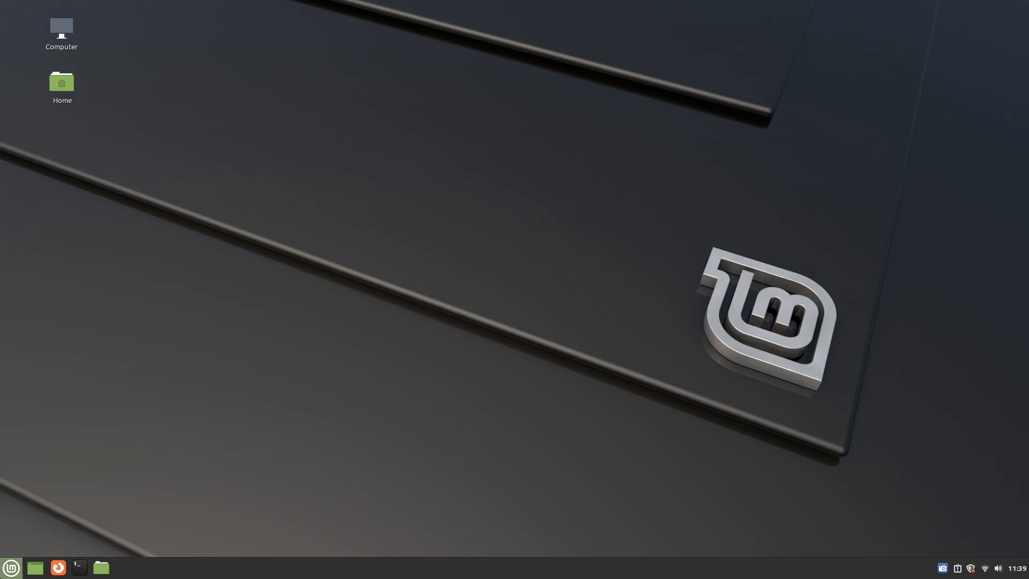
Browse All Applications in the menu and visit the Desktop folder in Nemo
{"action": "left_click", "coordinate": [11, 567]}
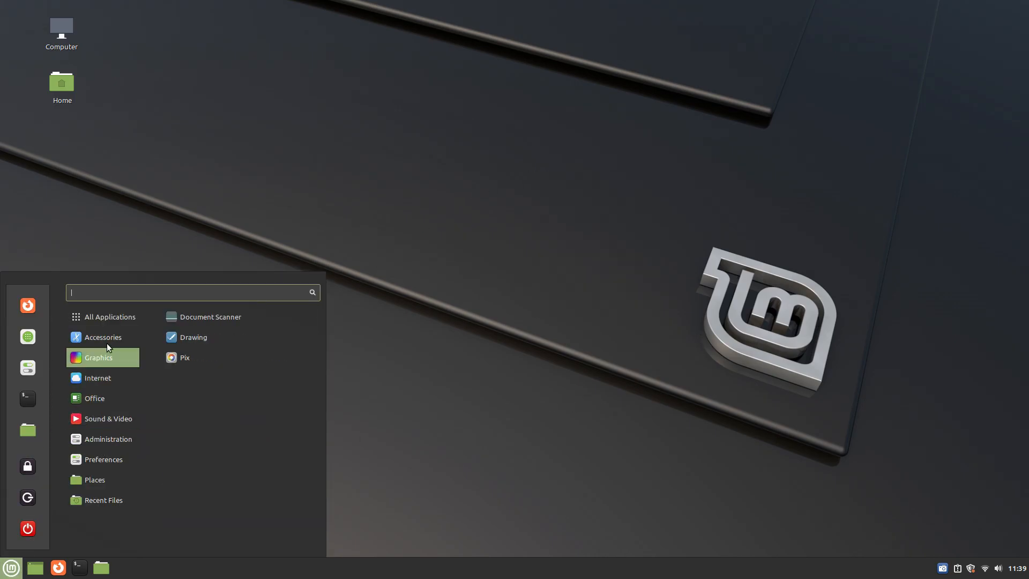
{"action": "left_click", "coordinate": [108, 316]}
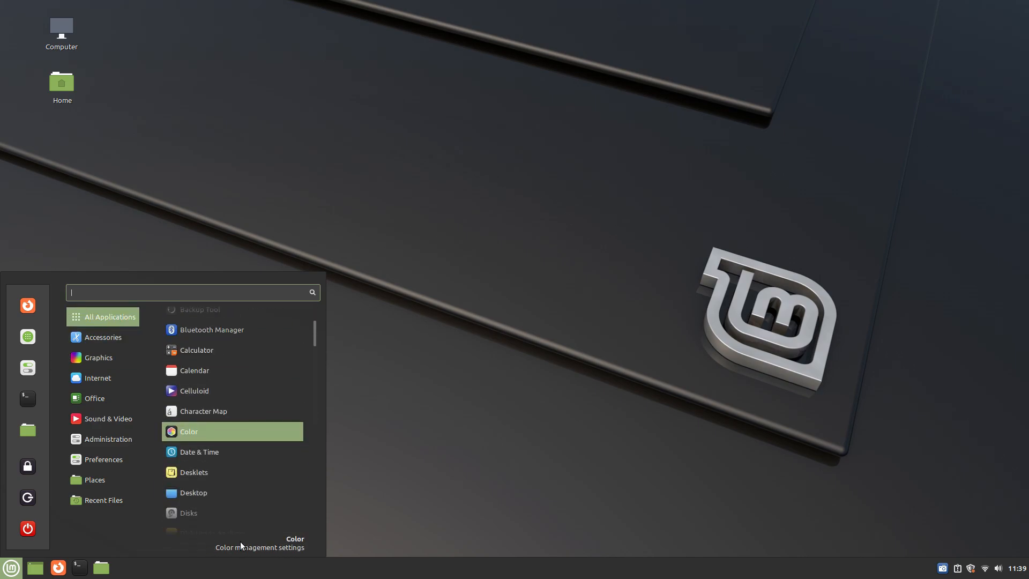
{"action": "scroll", "scroll_direction": "down", "scroll_amount": 3}
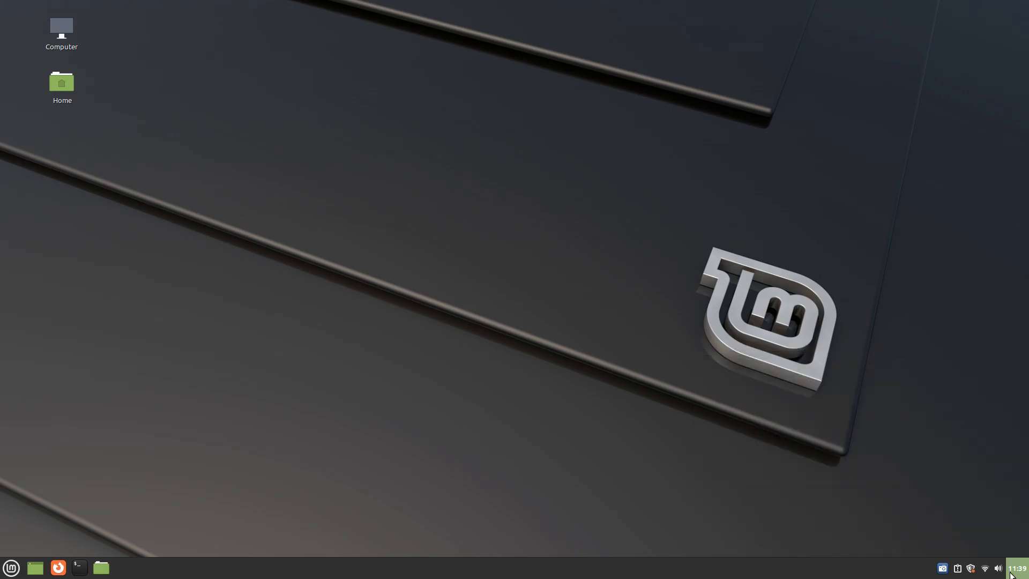
{"action": "mouse_move", "coordinate": [983, 570]}
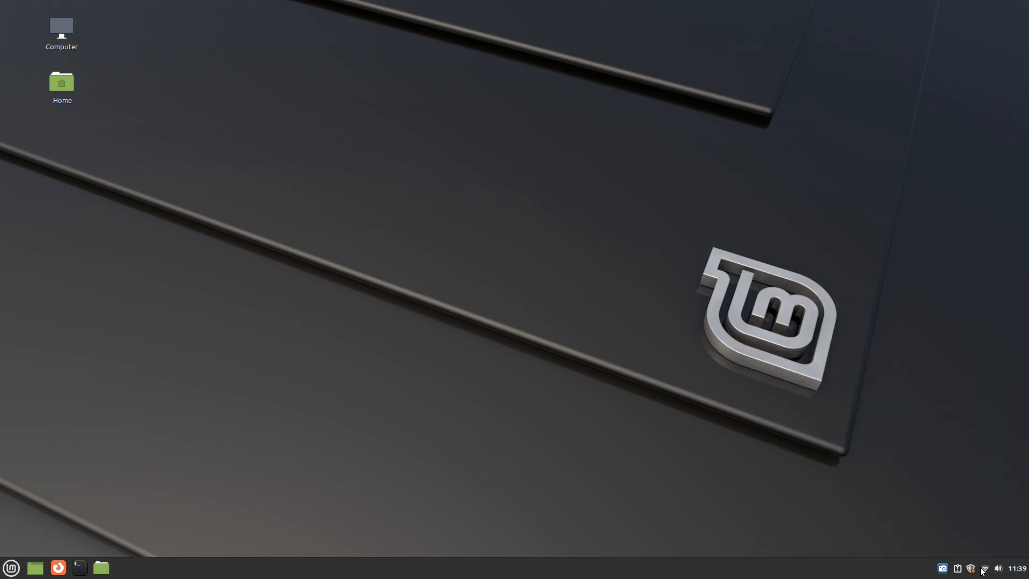
{"action": "mouse_move", "coordinate": [77, 565]}
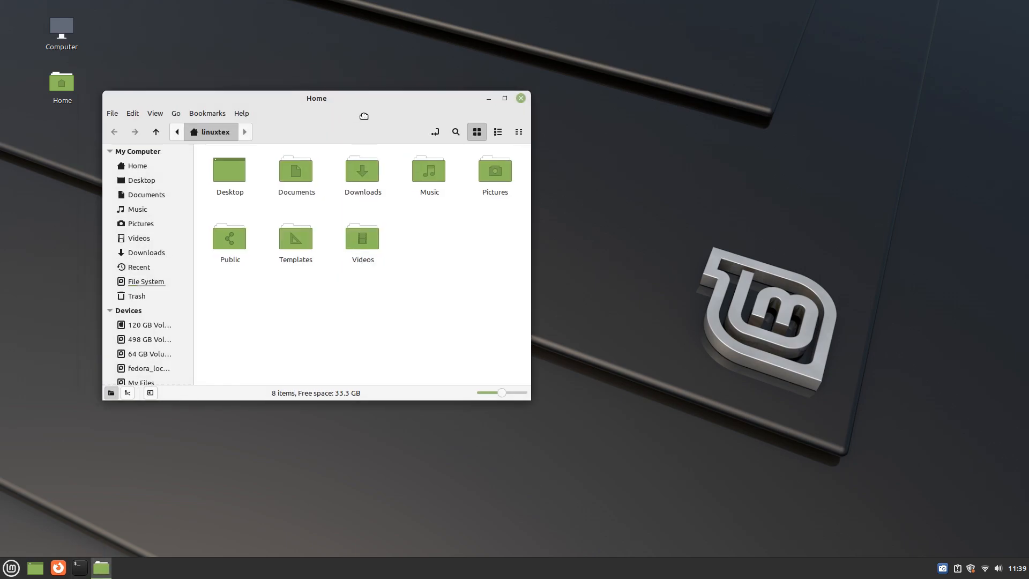
{"action": "left_click_drag", "start_coordinate": [316, 97], "coordinate": [371, 107]}
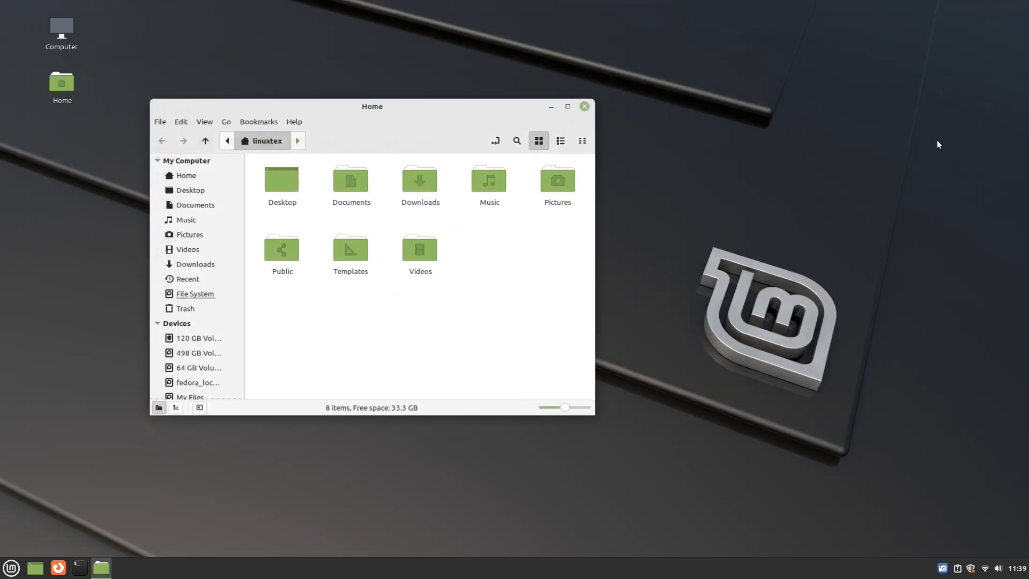
{"action": "left_click", "coordinate": [191, 190]}
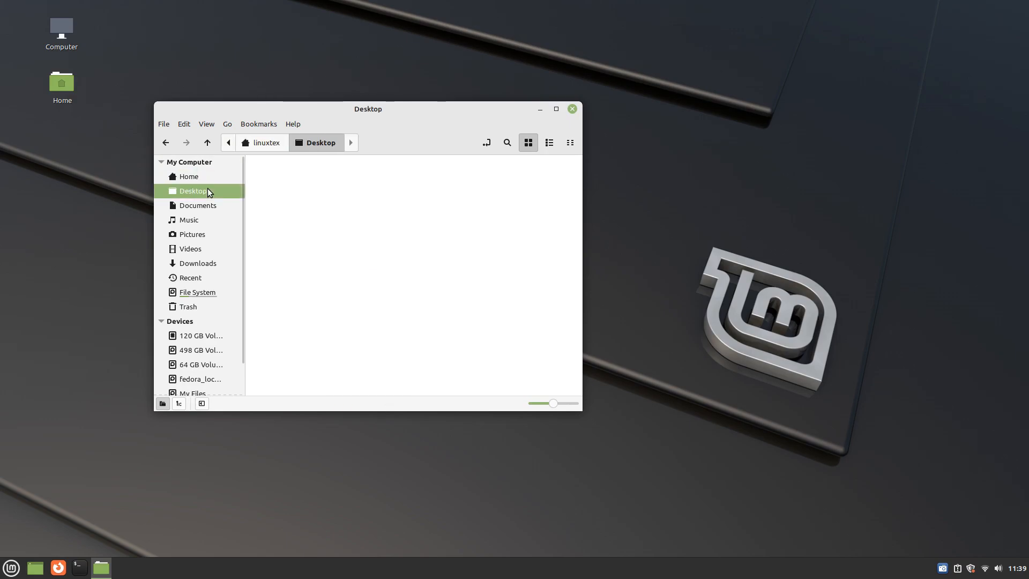
{"action": "left_click", "coordinate": [190, 176]}
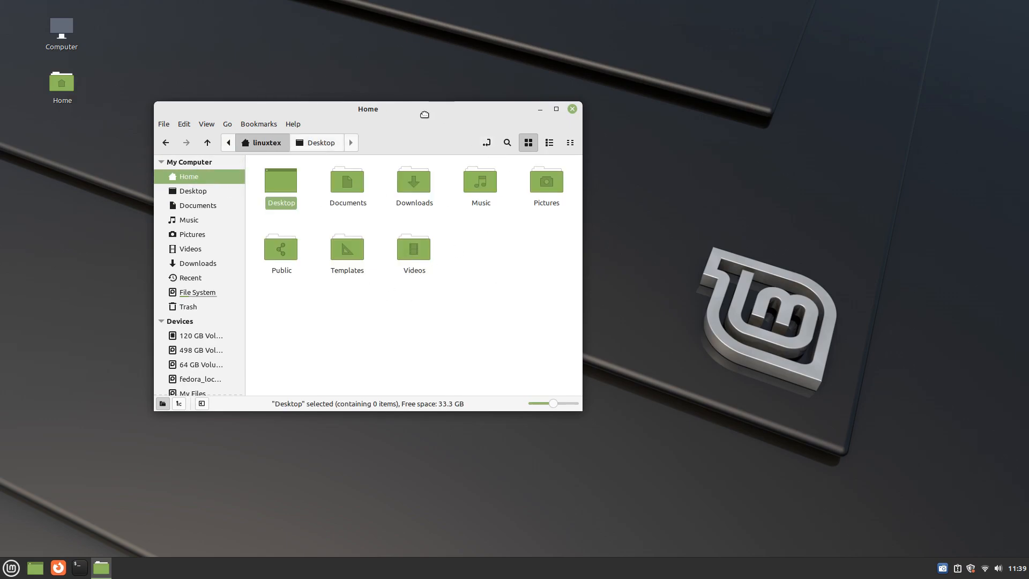
Show the Internet applications and Firefox's right-click actions in the menu
{"action": "left_click", "coordinate": [11, 567]}
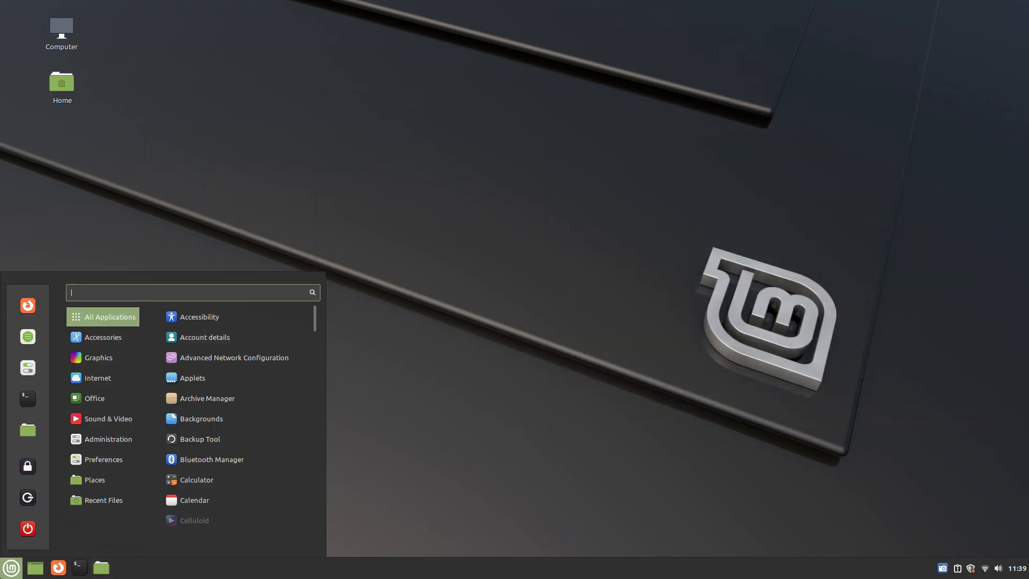
{"action": "left_click", "coordinate": [97, 377]}
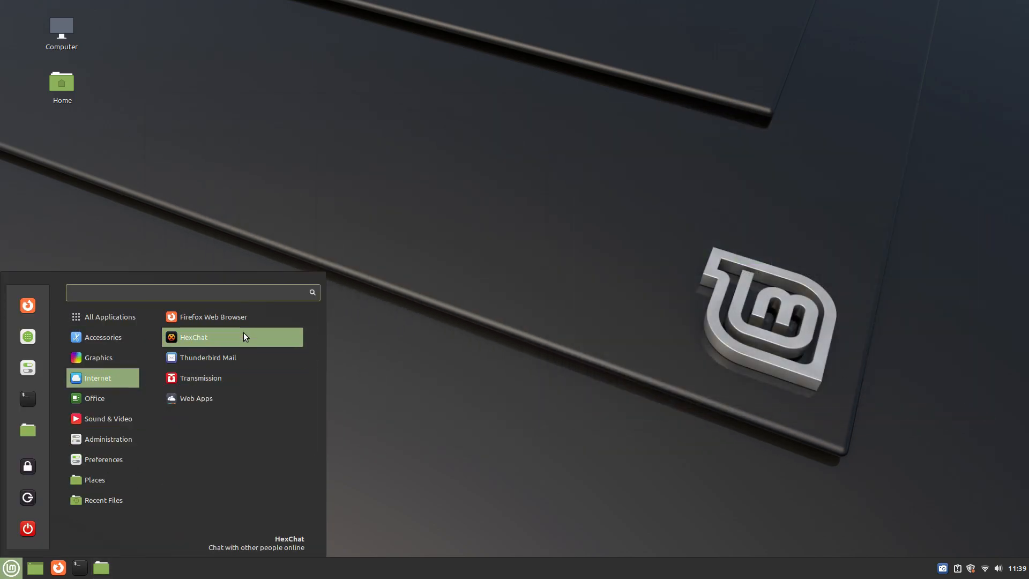
{"action": "mouse_move", "coordinate": [244, 317]}
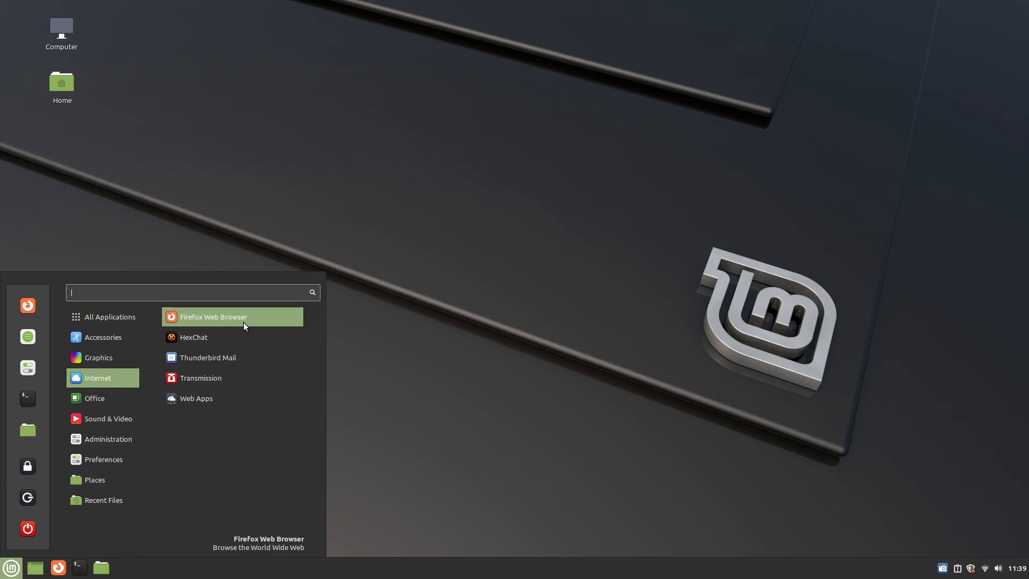
{"action": "right_click", "coordinate": [213, 317]}
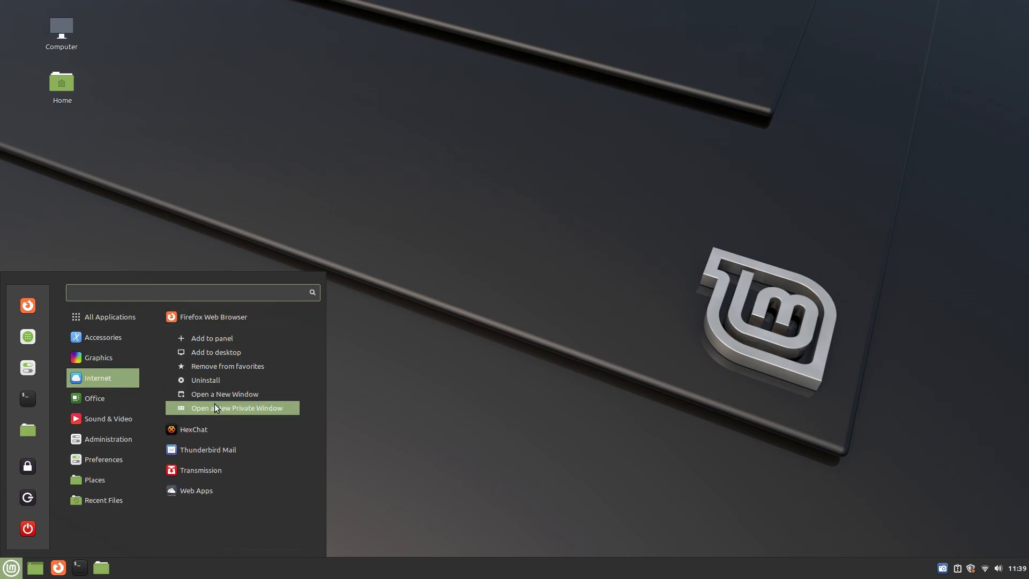
{"action": "mouse_move", "coordinate": [220, 429]}
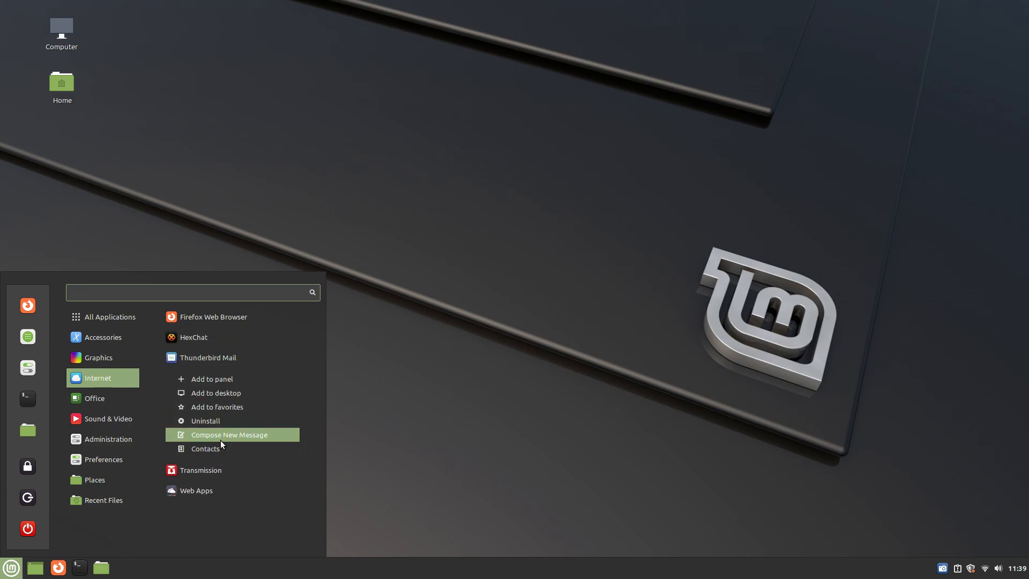
{"action": "mouse_move", "coordinate": [324, 436]}
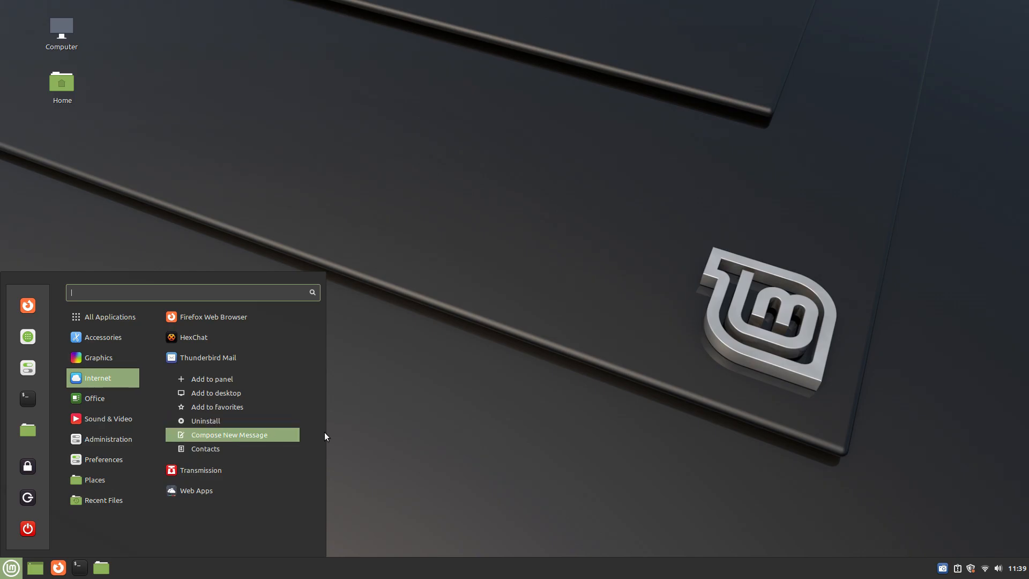
{"action": "type", "text": "effi"}
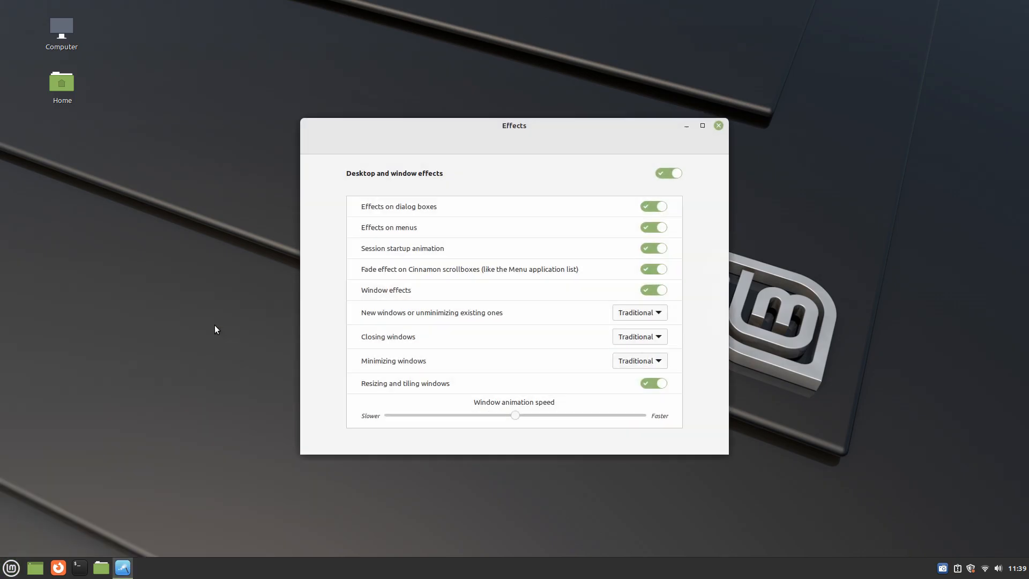
{"action": "mouse_move", "coordinate": [454, 272]}
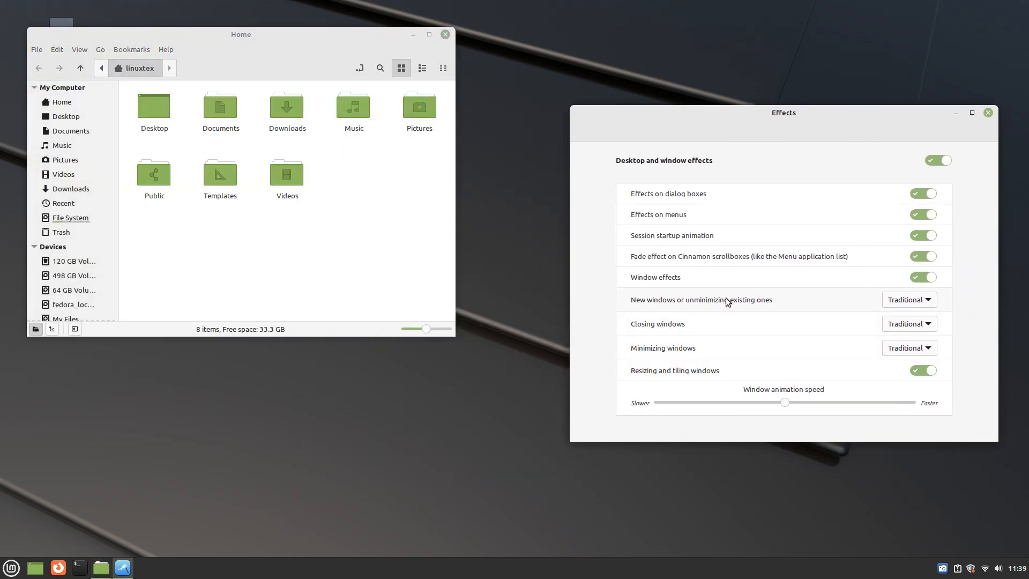
{"action": "mouse_move", "coordinate": [925, 309]}
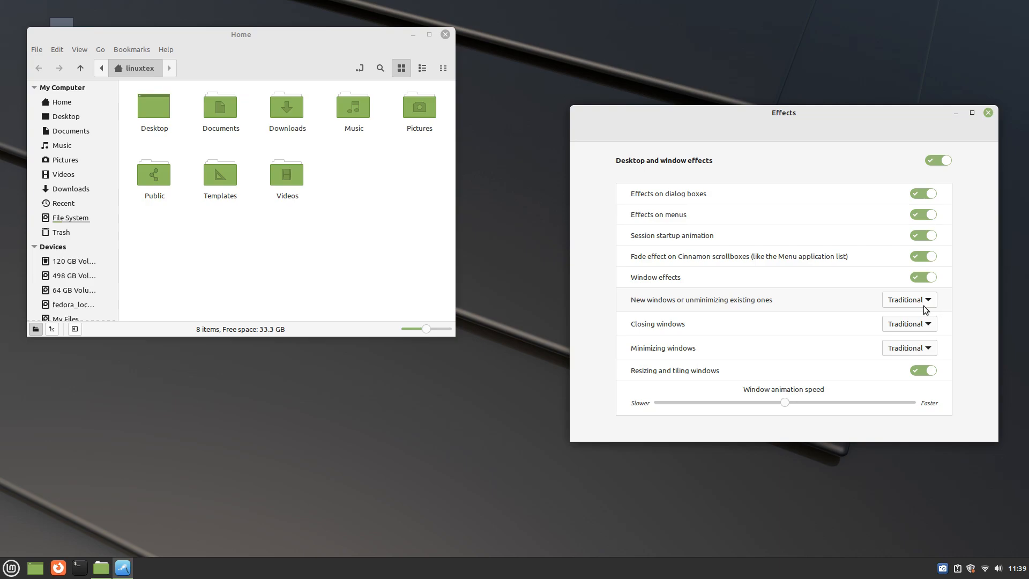
Choose a different animation from the Closing windows dropdown in Effects
{"action": "left_click", "coordinate": [908, 324]}
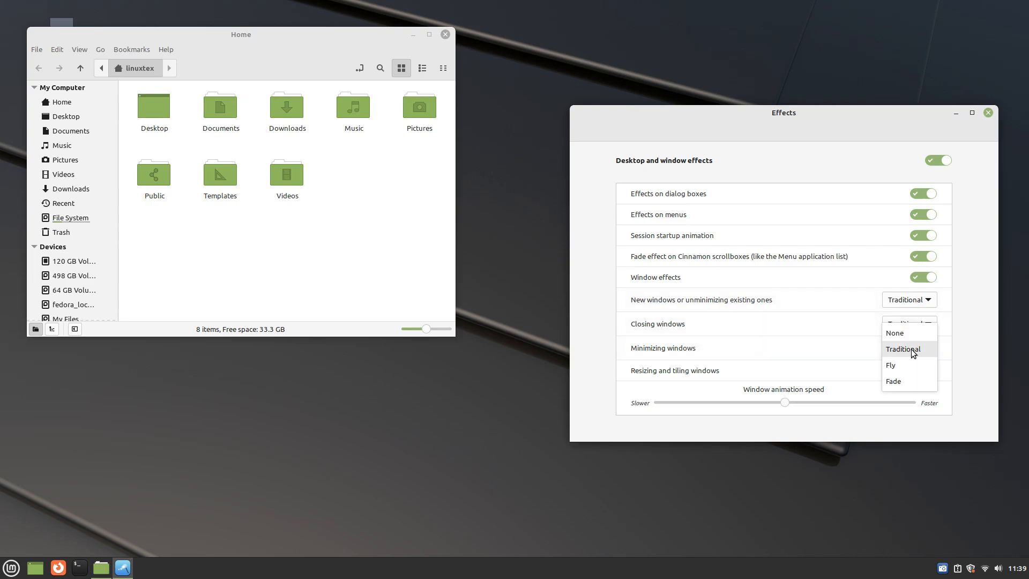
{"action": "left_click", "coordinate": [891, 365]}
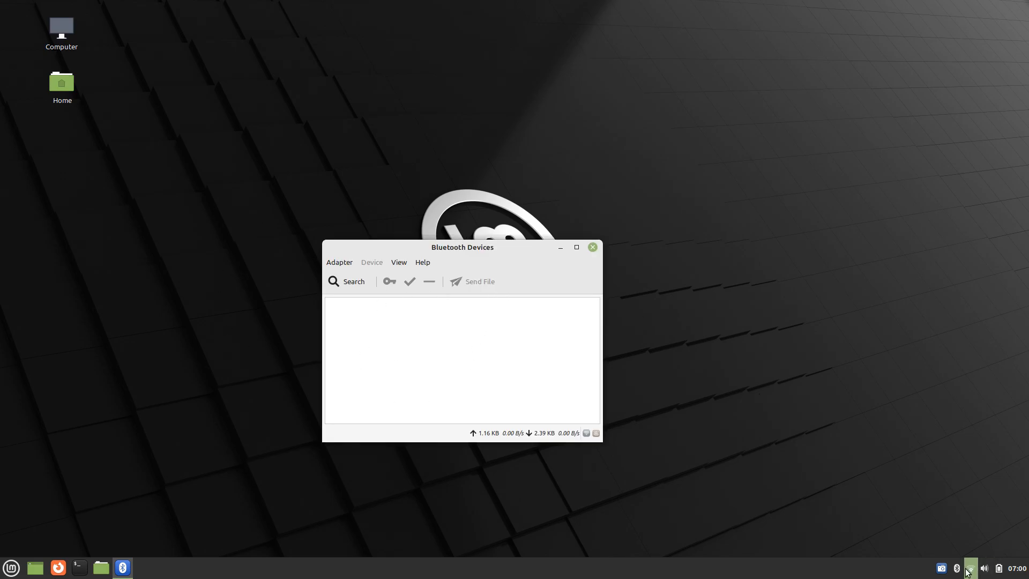
Search for devices in Blueman Devices and connect the Noise Buds Smart headphones
{"action": "right_click", "coordinate": [965, 568]}
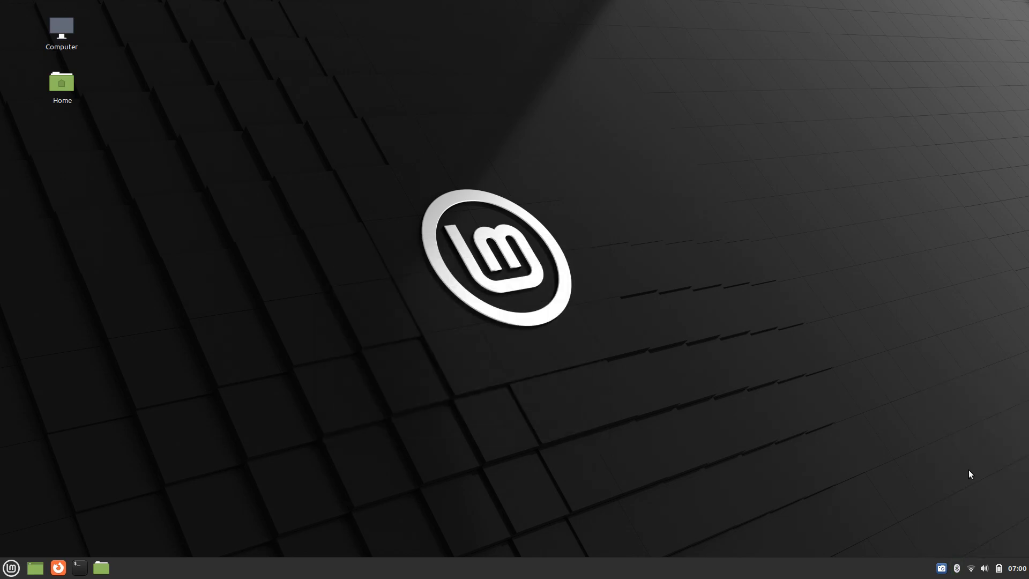
{"action": "left_click", "coordinate": [956, 568]}
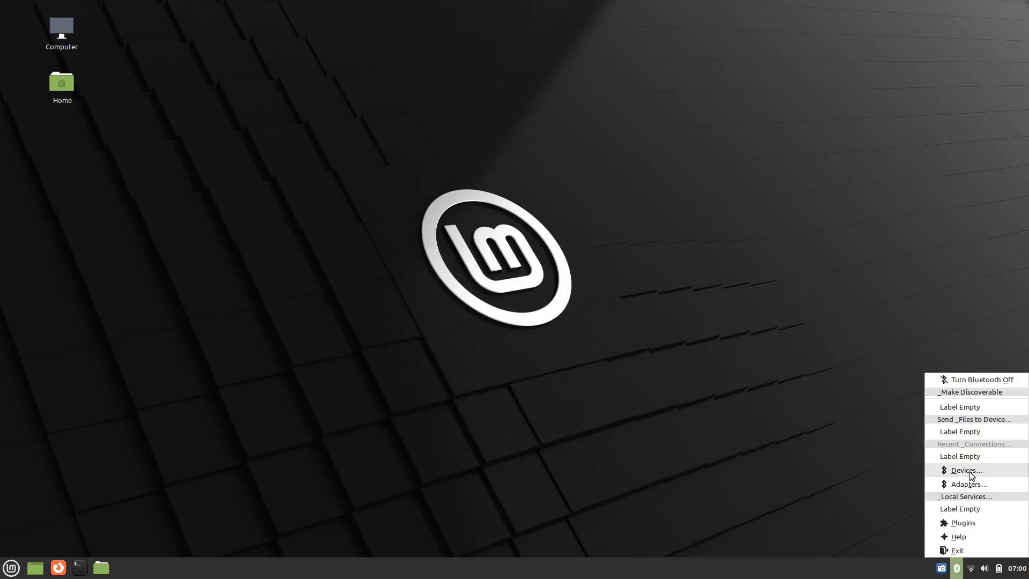
{"action": "left_click", "coordinate": [965, 470]}
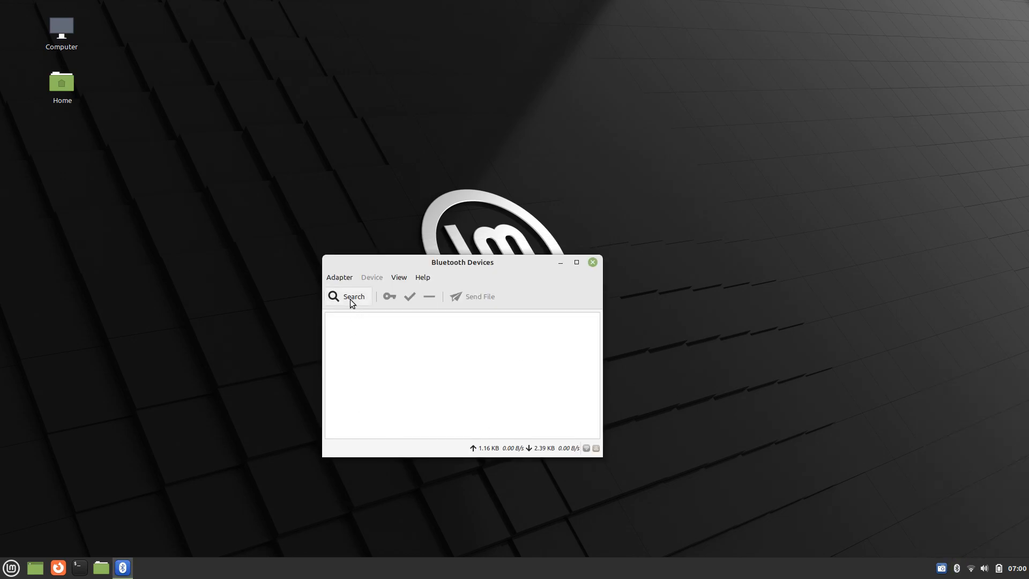
{"action": "left_click", "coordinate": [348, 296]}
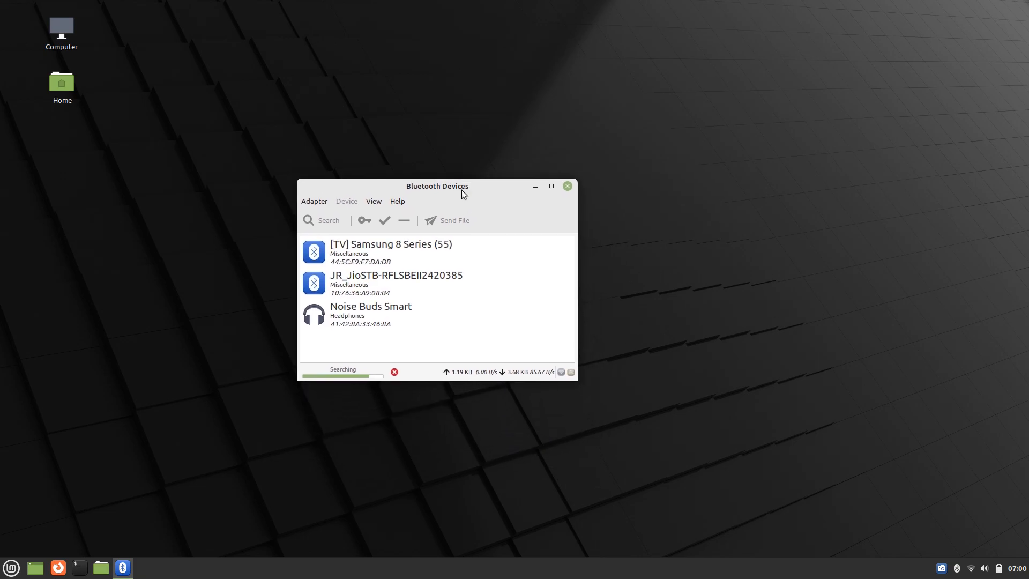
{"action": "left_click", "coordinate": [393, 371]}
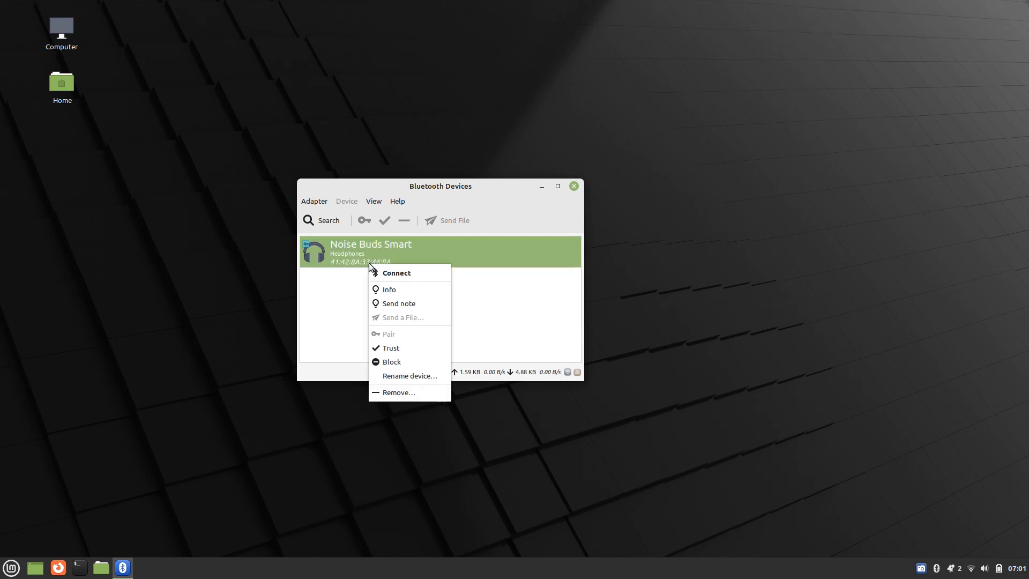
{"action": "left_click", "coordinate": [397, 272]}
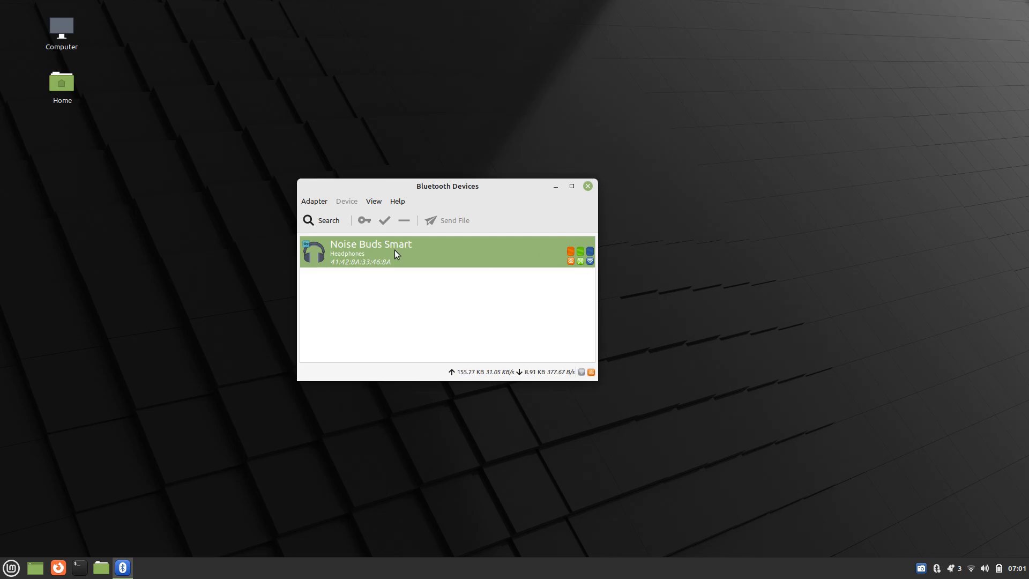
{"action": "left_click", "coordinate": [11, 567]}
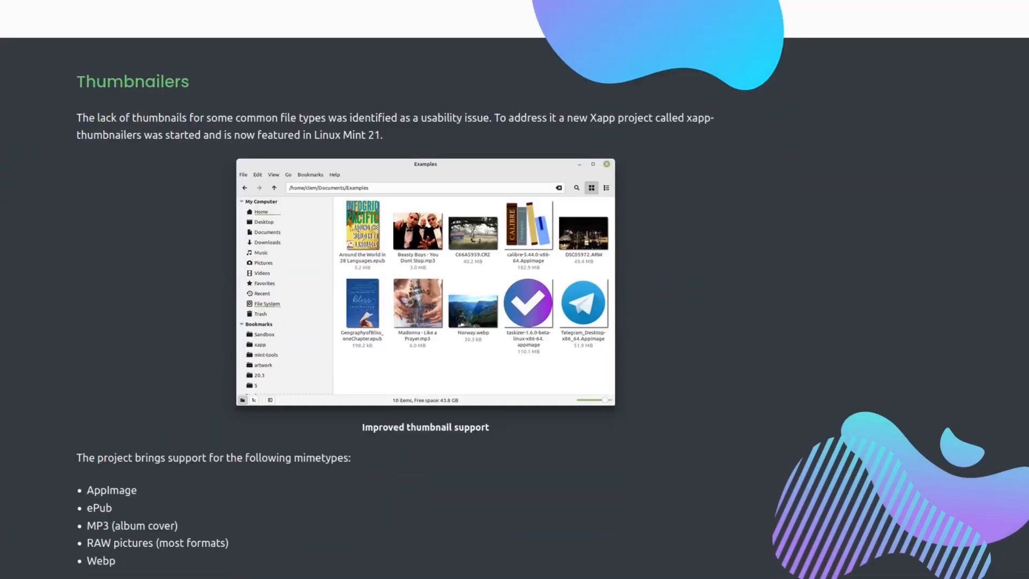
Open Downloads in Nemo and select tree.webp among the thumbnailed files
{"action": "scroll", "scroll_direction": "down", "scroll_amount": 3}
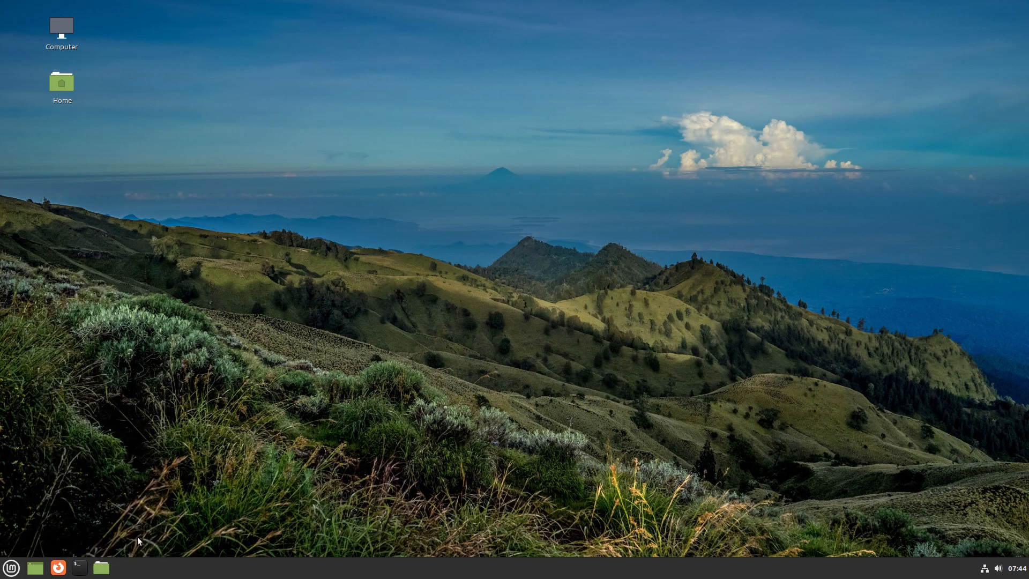
{"action": "left_click", "coordinate": [101, 566]}
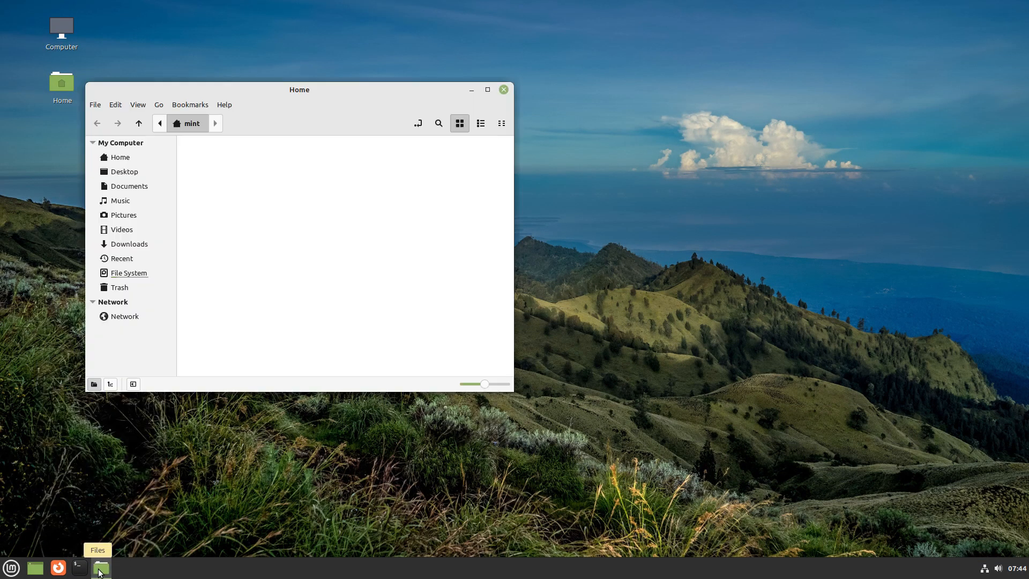
{"action": "mouse_move", "coordinate": [346, 184]}
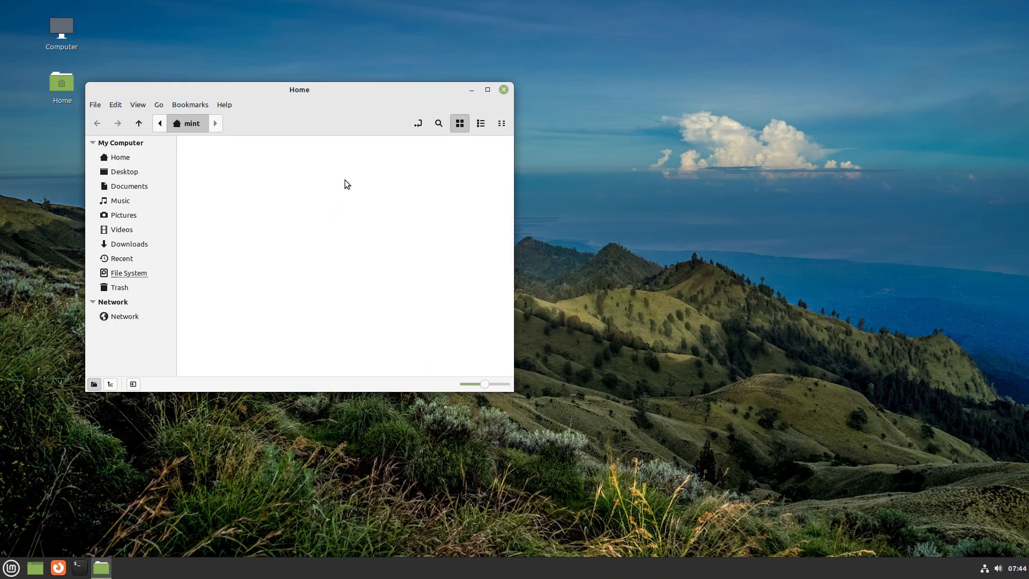
{"action": "left_click", "coordinate": [129, 243]}
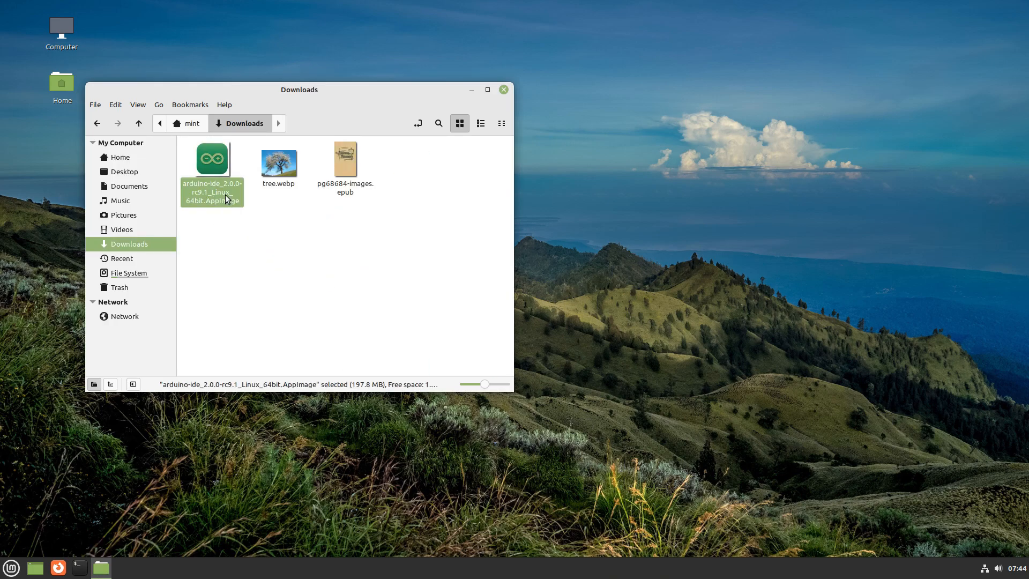
{"action": "left_click", "coordinate": [278, 163]}
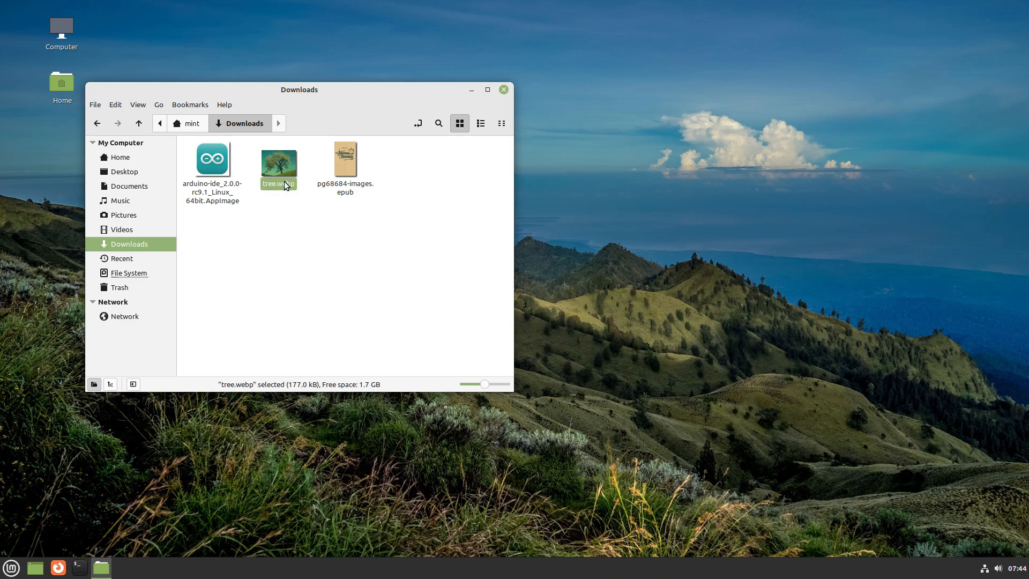
{"action": "left_click", "coordinate": [418, 241]}
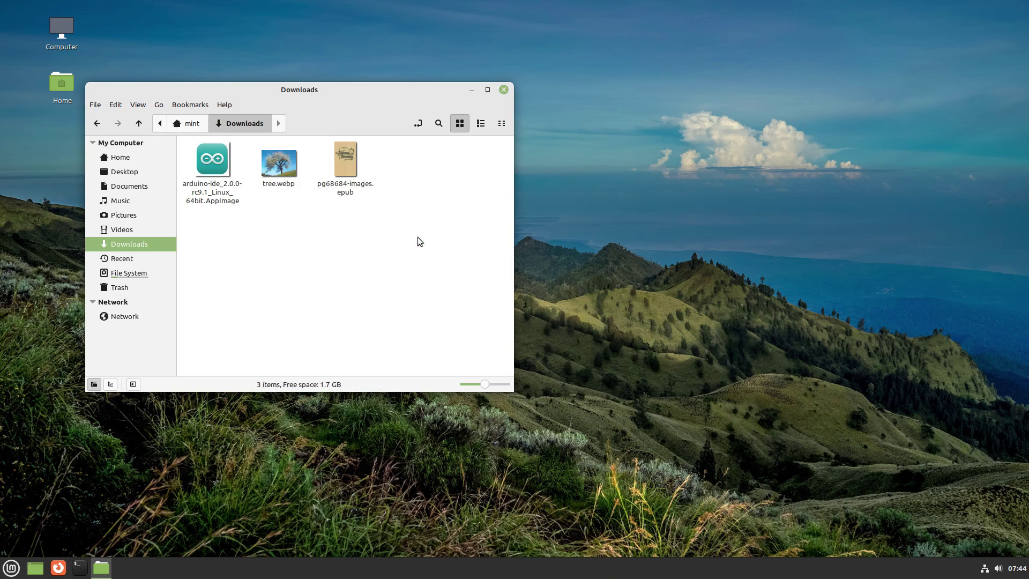
{"action": "mouse_move", "coordinate": [386, 236]}
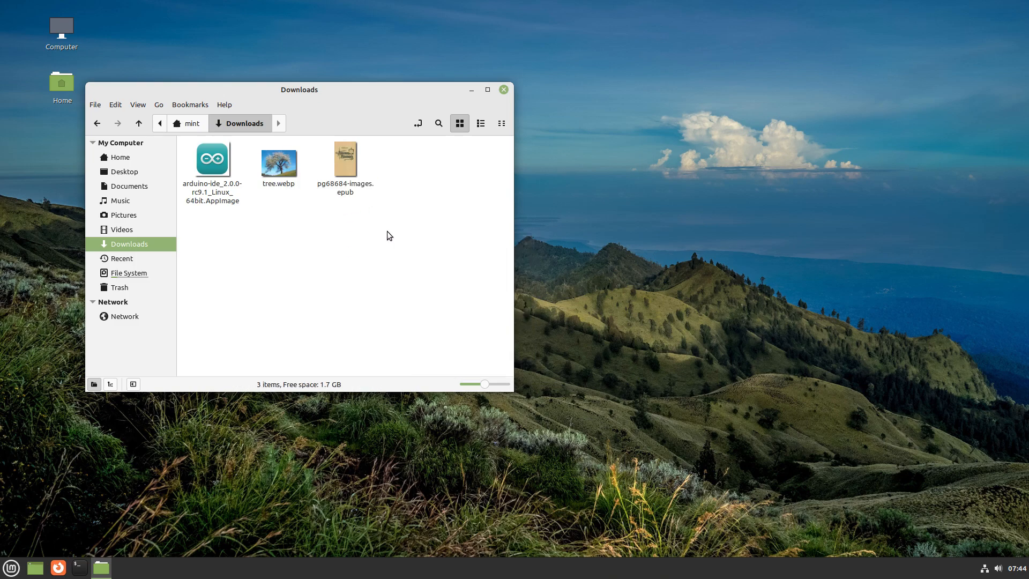
{"action": "mouse_move", "coordinate": [423, 219]}
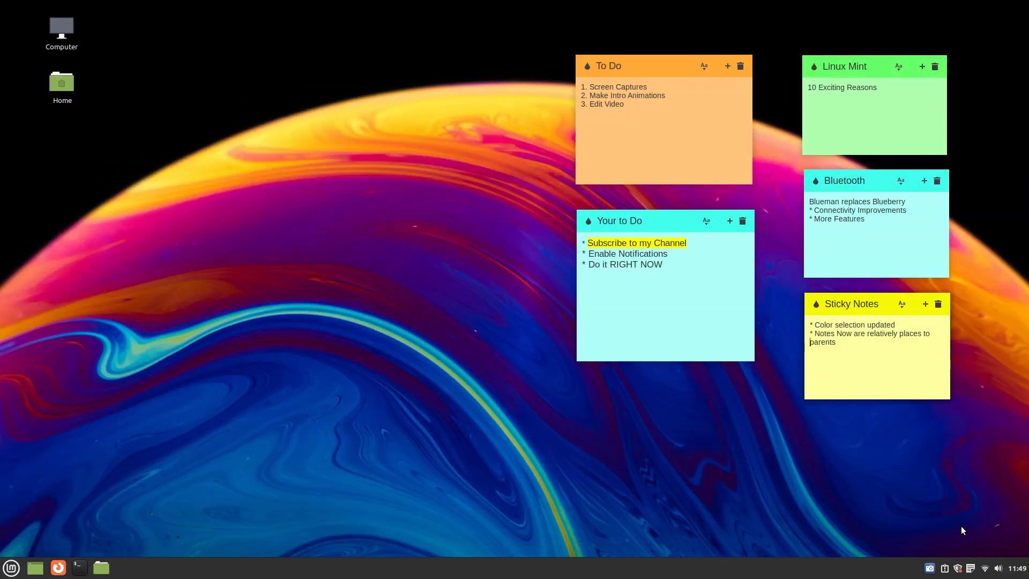
{"action": "left_click", "coordinate": [970, 568]}
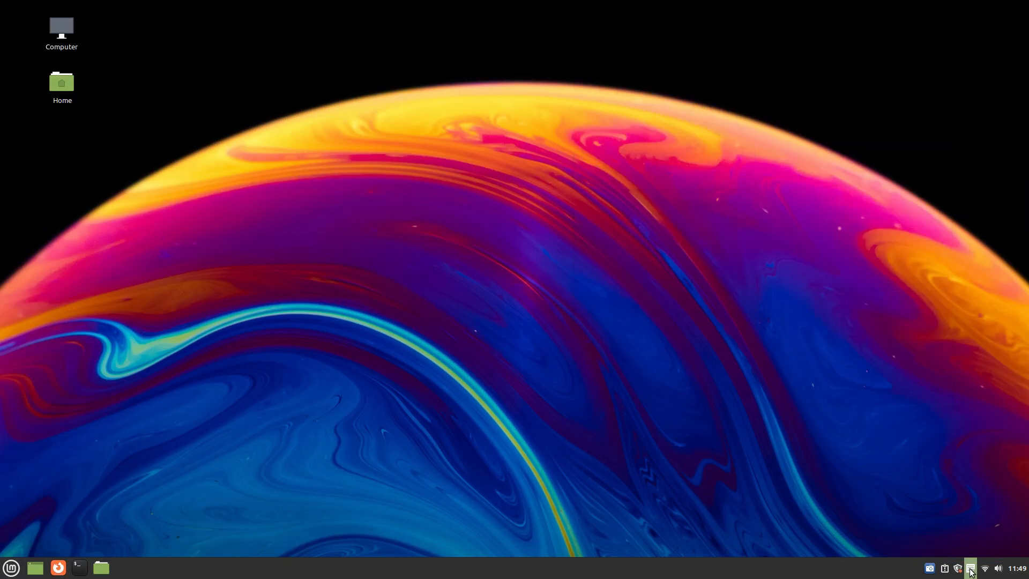
{"action": "left_click", "coordinate": [970, 567]}
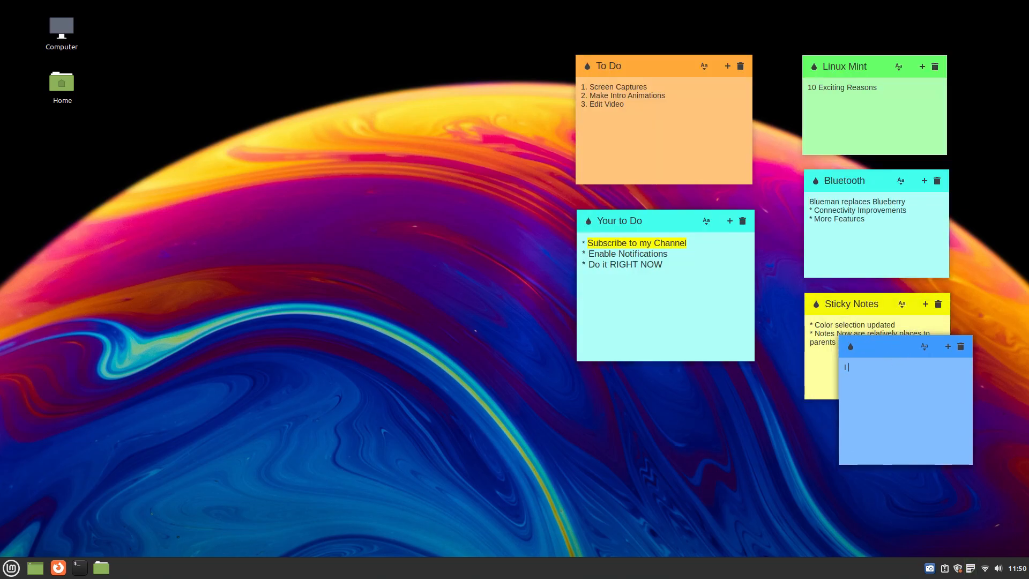
{"action": "type", "text": "I love Notes"}
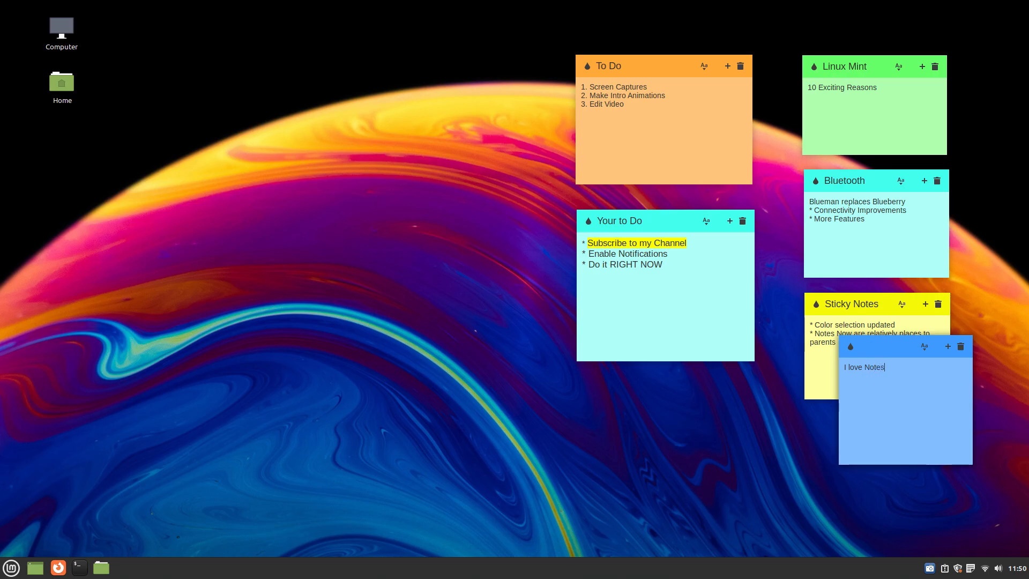
{"action": "left_click", "coordinate": [961, 346]}
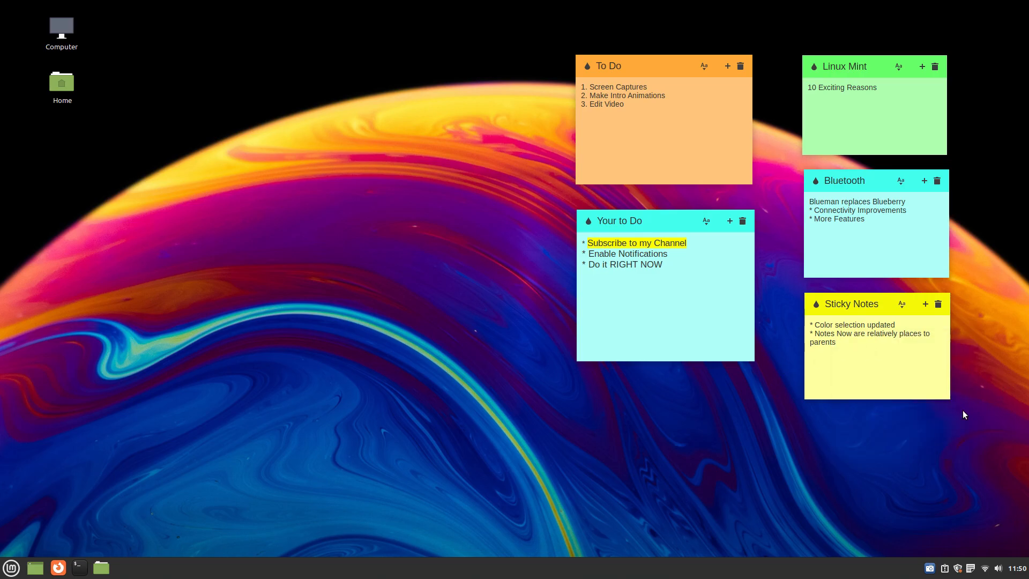
{"action": "left_click", "coordinate": [925, 304]}
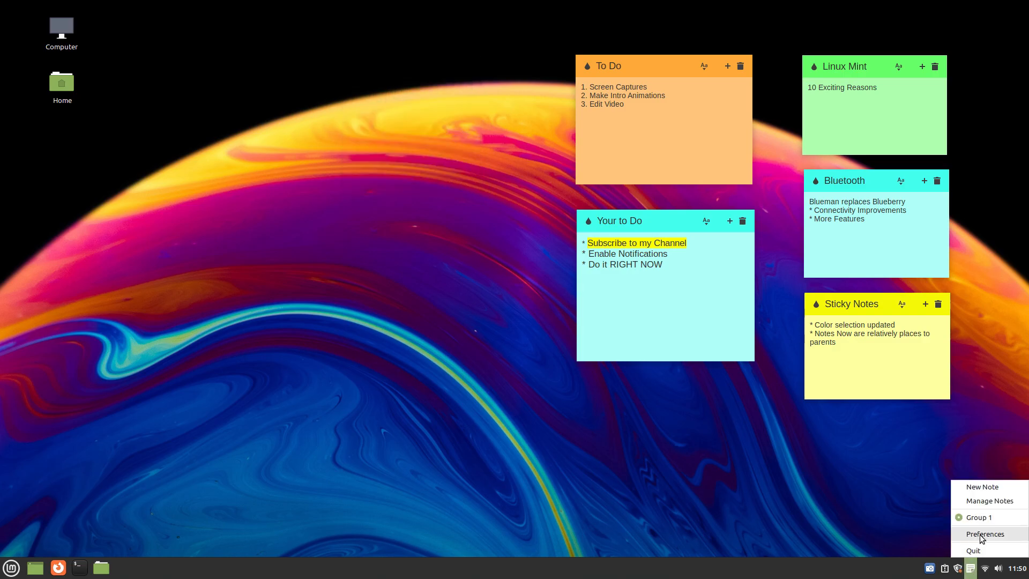
{"action": "left_click", "coordinate": [984, 533]}
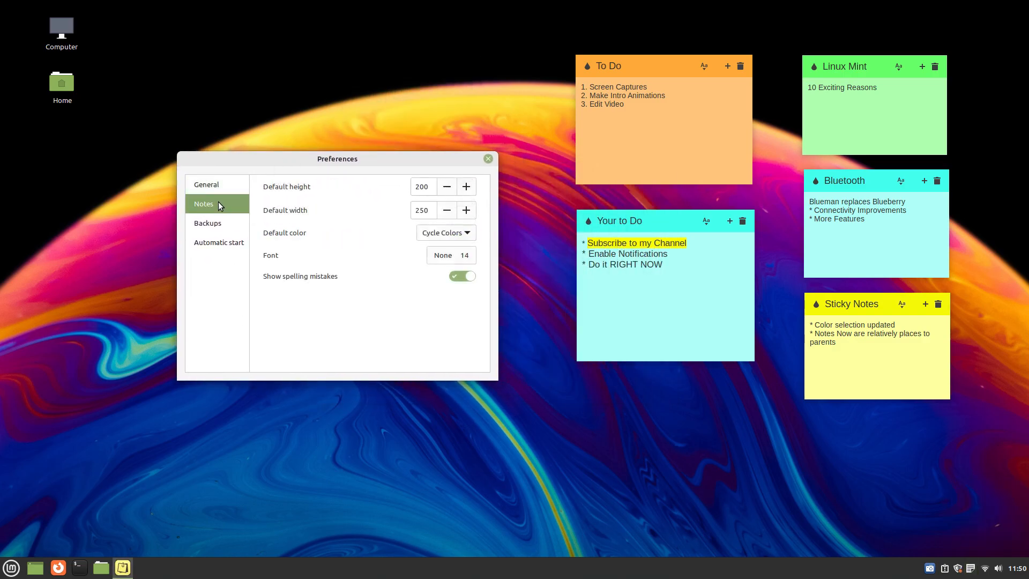
{"action": "left_click", "coordinate": [444, 232]}
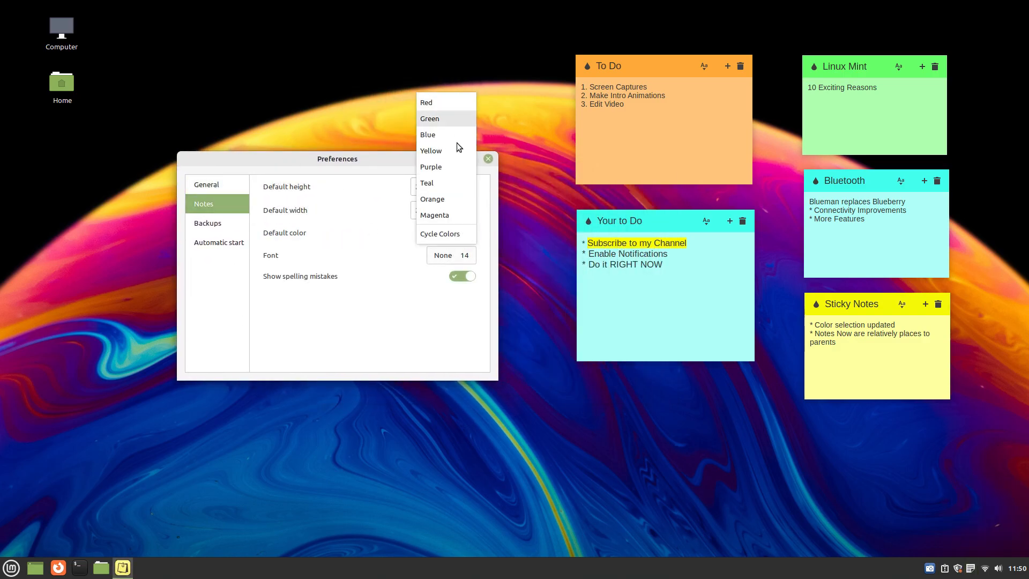
{"action": "left_click", "coordinate": [439, 234]}
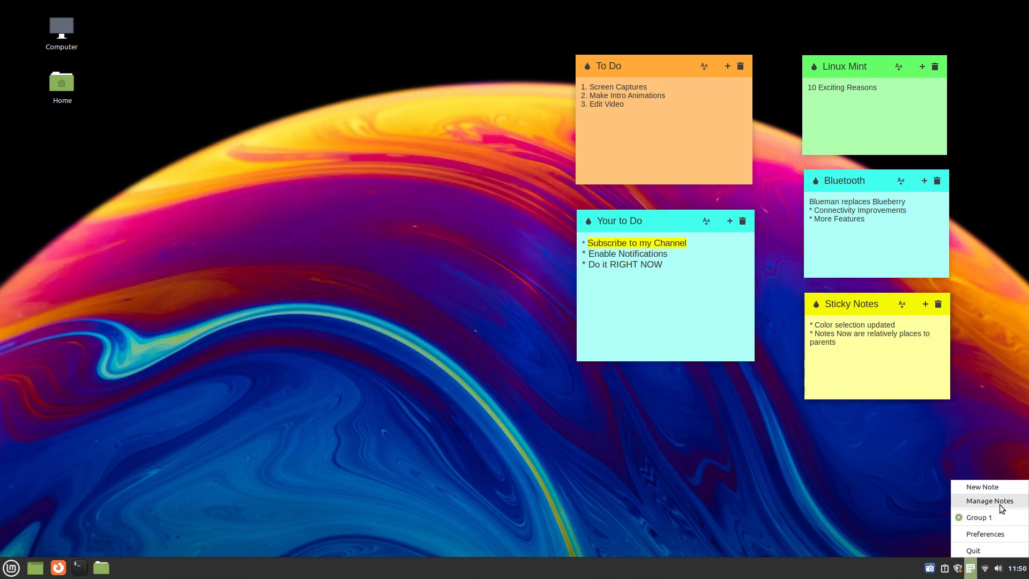
Recolour the blank note red and add new notes, including one beside To Do
{"action": "left_click", "coordinate": [981, 486]}
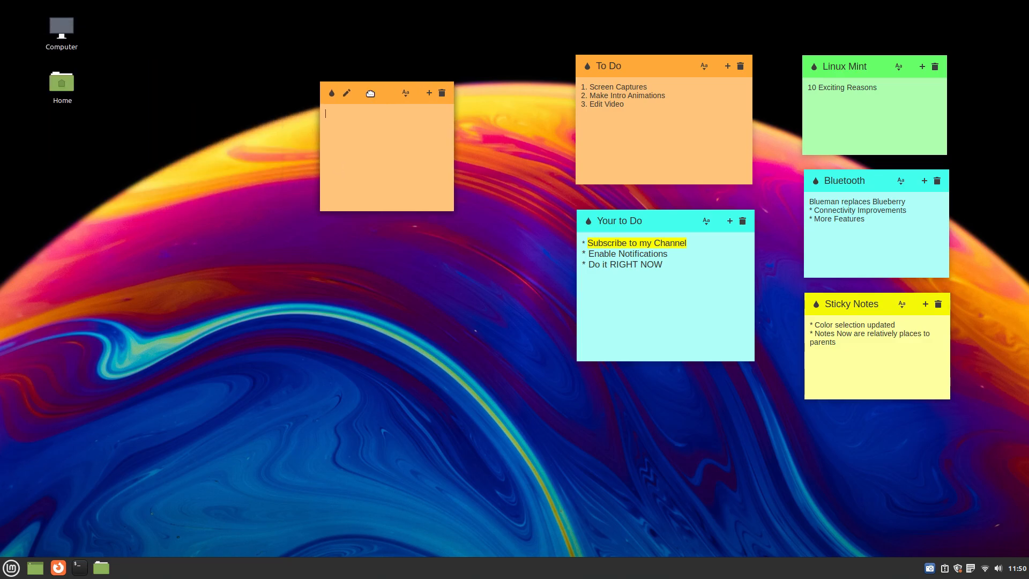
{"action": "left_click", "coordinate": [331, 92]}
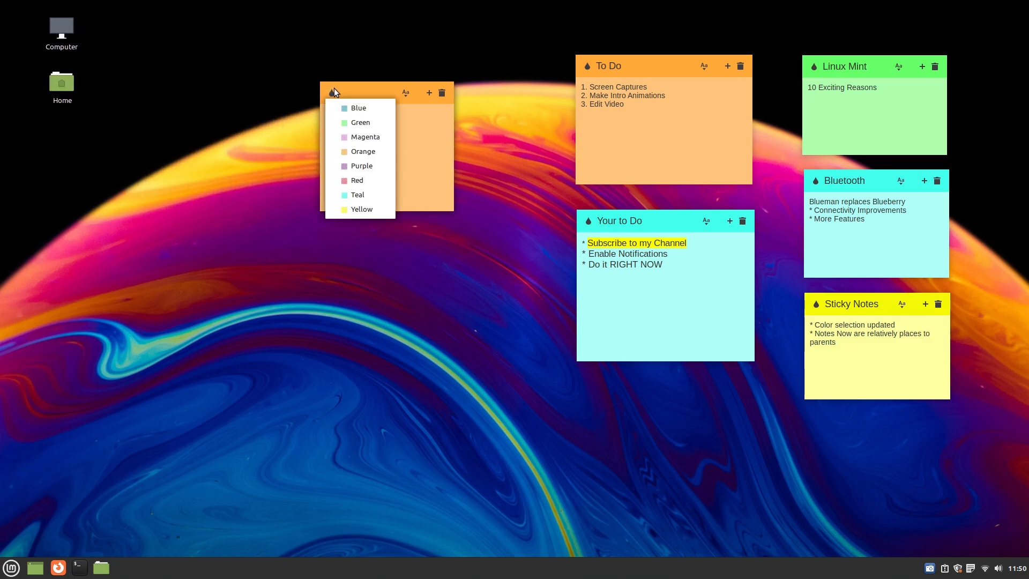
{"action": "left_click", "coordinate": [357, 180]}
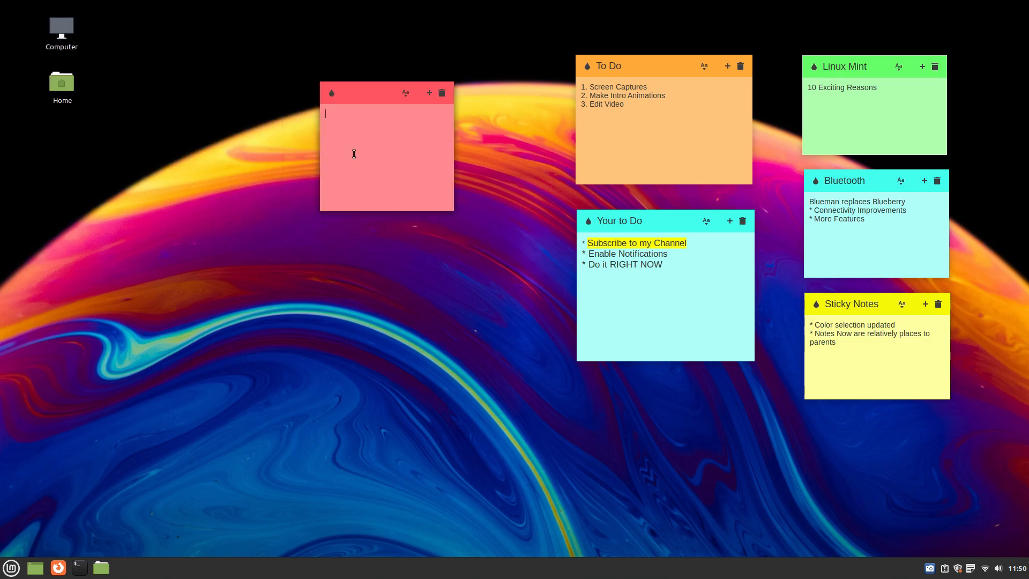
{"action": "left_click", "coordinate": [331, 93]}
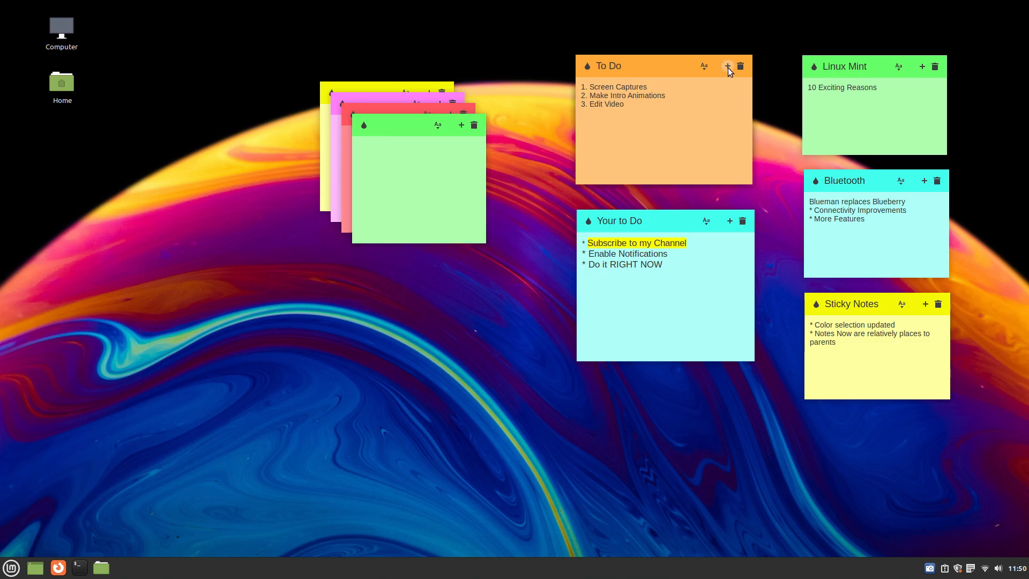
{"action": "left_click", "coordinate": [727, 66]}
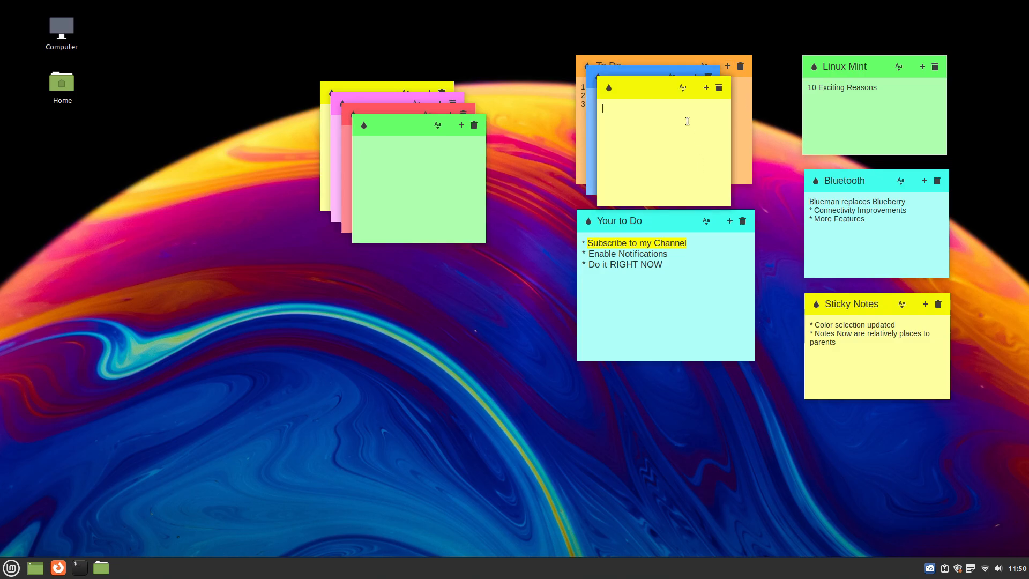
{"action": "left_click", "coordinate": [11, 567]}
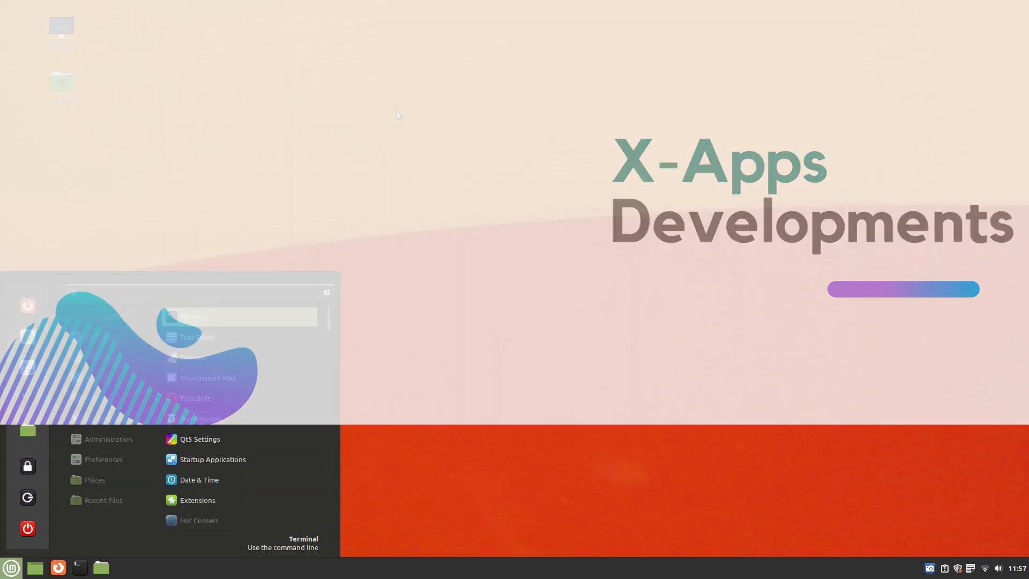
Launch Timeshift with the admin password and view its About dialog (version 22.06.5)
{"action": "left_click", "coordinate": [194, 397]}
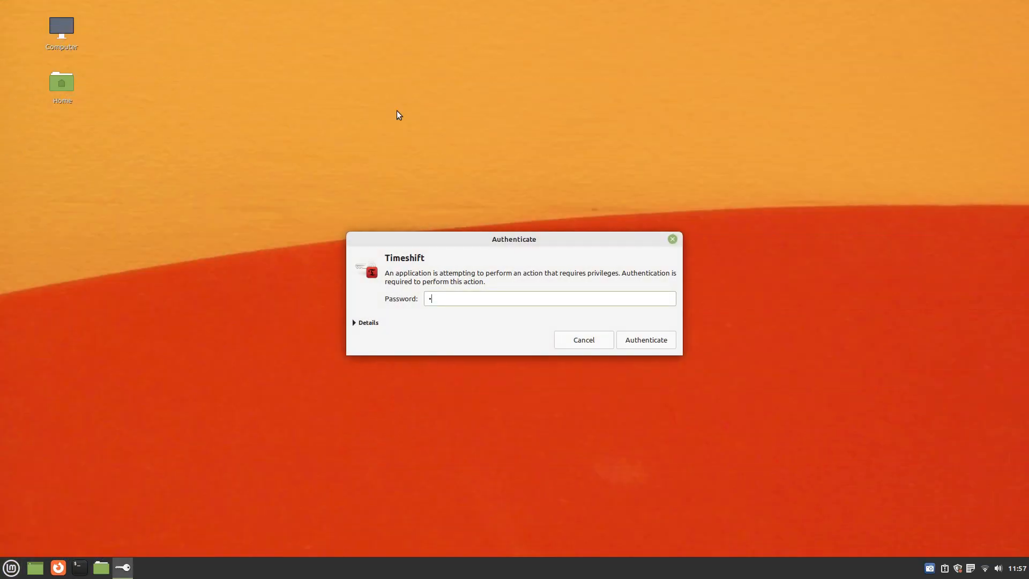
{"action": "left_click", "coordinate": [645, 339]}
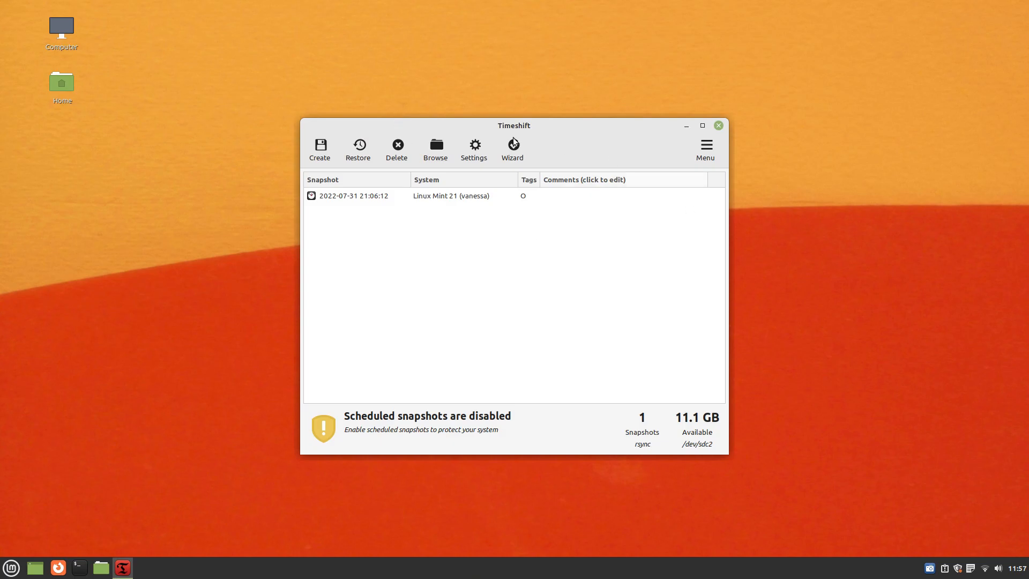
{"action": "left_click", "coordinate": [705, 146]}
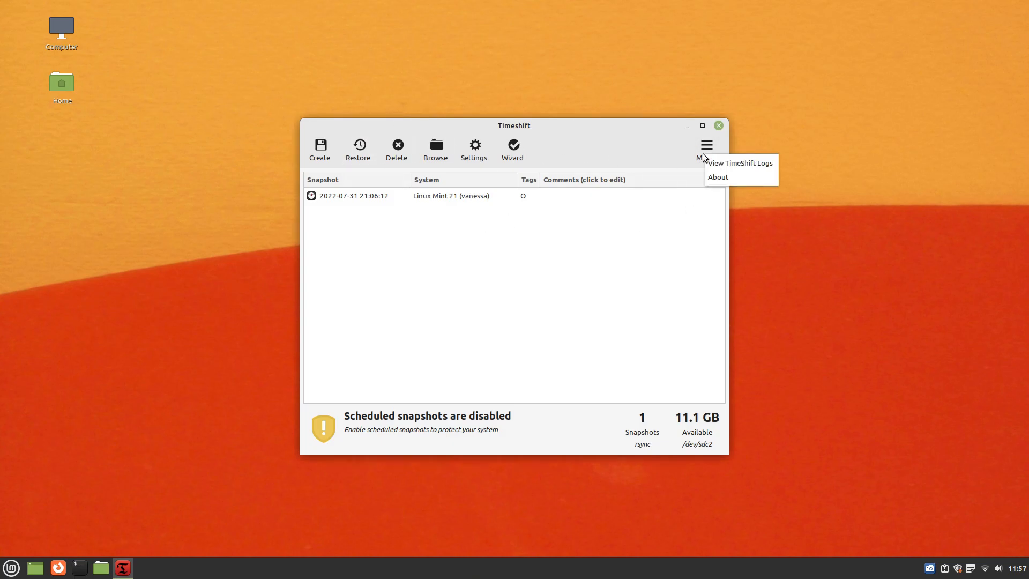
{"action": "left_click", "coordinate": [716, 176]}
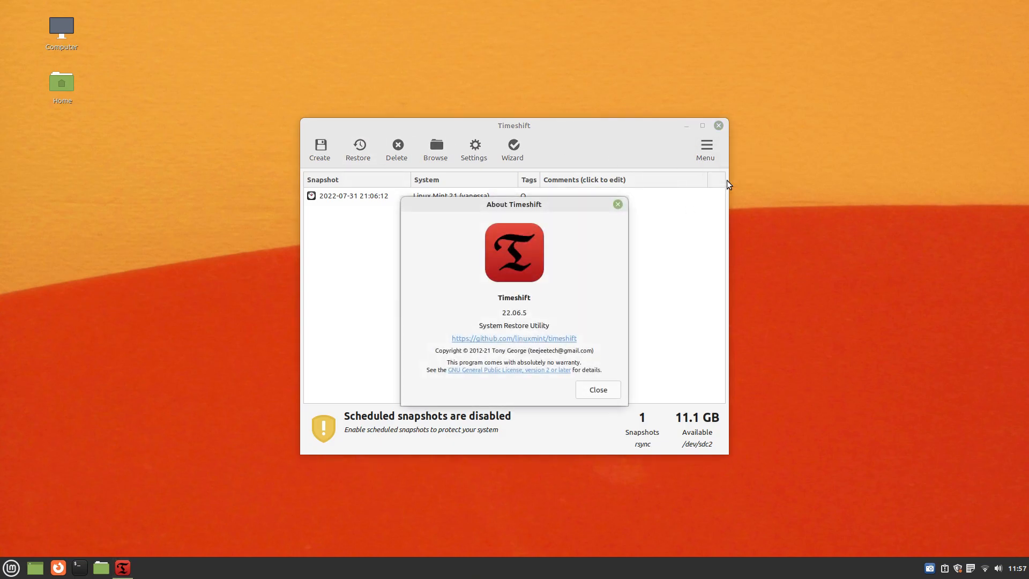
{"action": "mouse_move", "coordinate": [720, 373]}
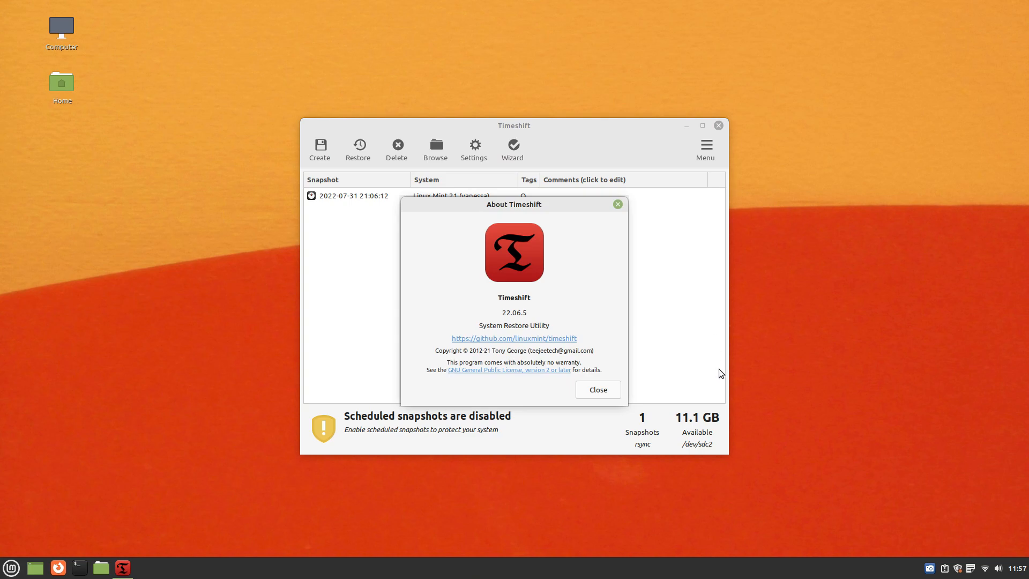
{"action": "mouse_move", "coordinate": [518, 343]}
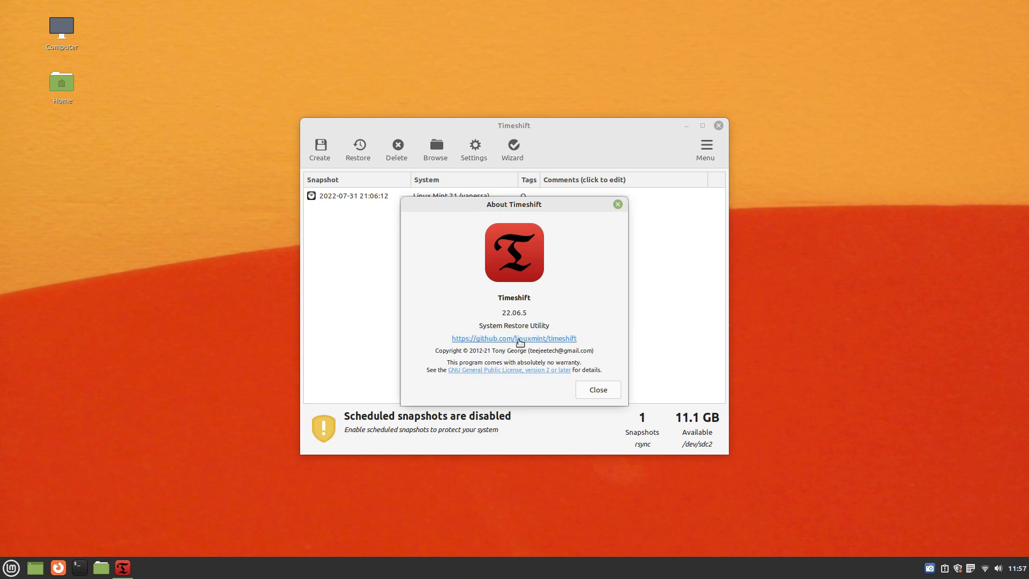
{"action": "mouse_move", "coordinate": [587, 391]}
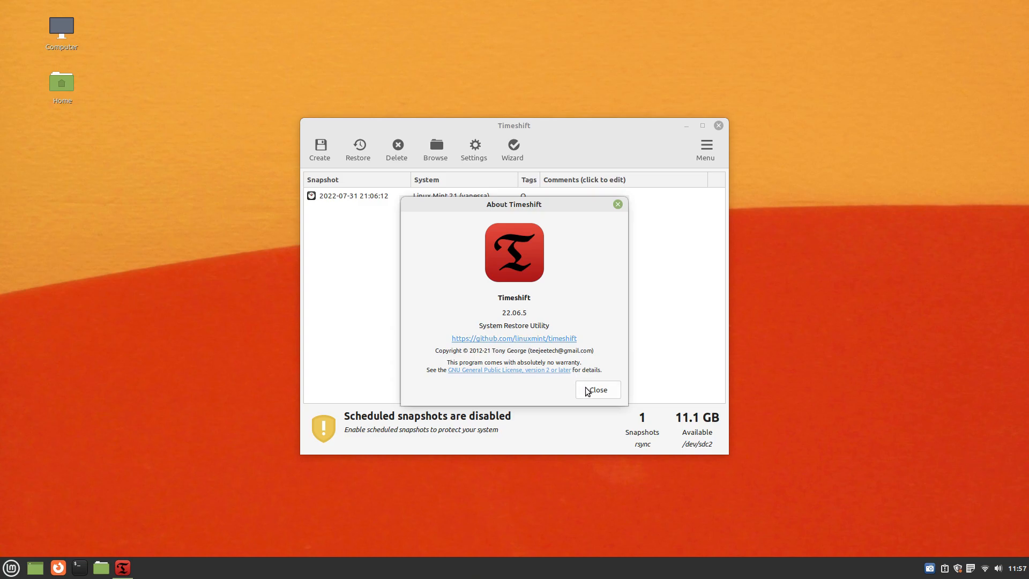
{"action": "left_click", "coordinate": [595, 389]}
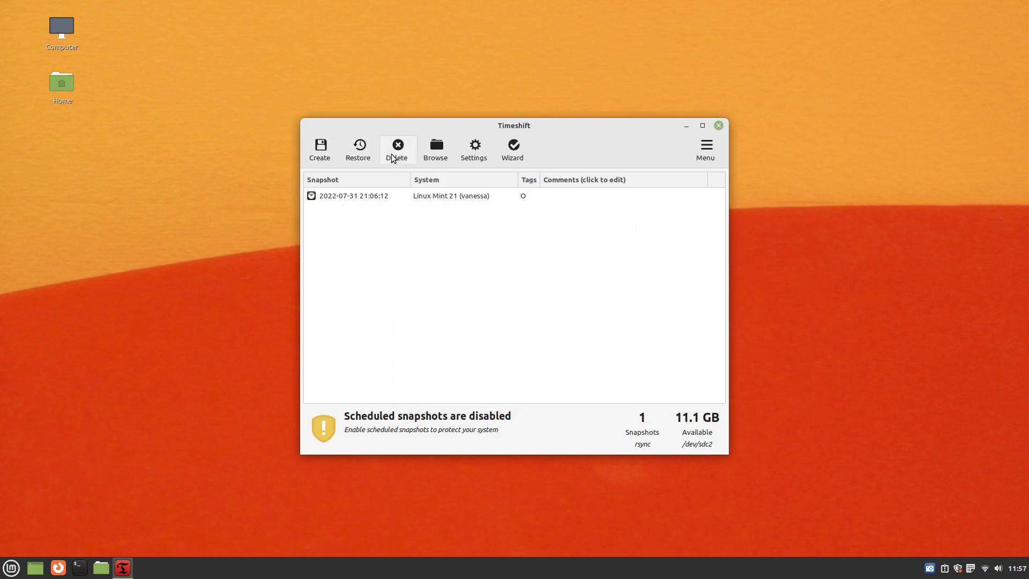
Expand the RSYNC help in Settings, then view the Location, Schedule, Users, Filters and Misc tabs
{"action": "left_click", "coordinate": [473, 148]}
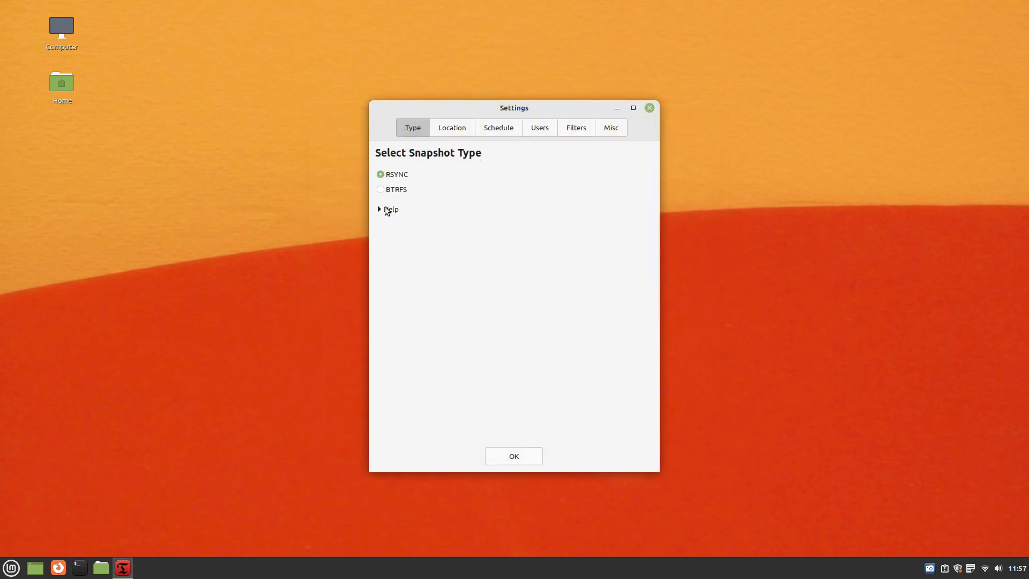
{"action": "left_click", "coordinate": [387, 208]}
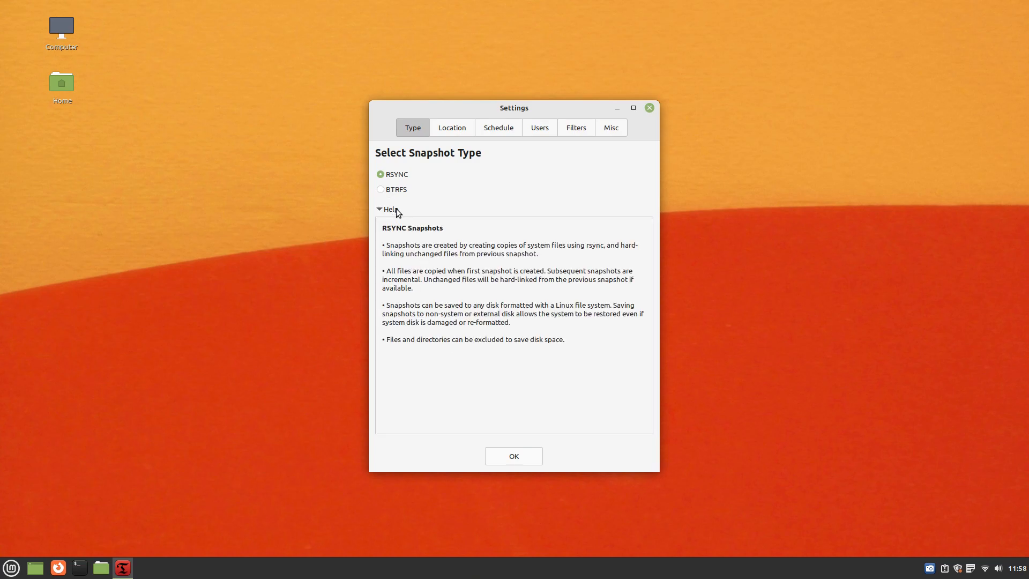
{"action": "left_click", "coordinate": [451, 128]}
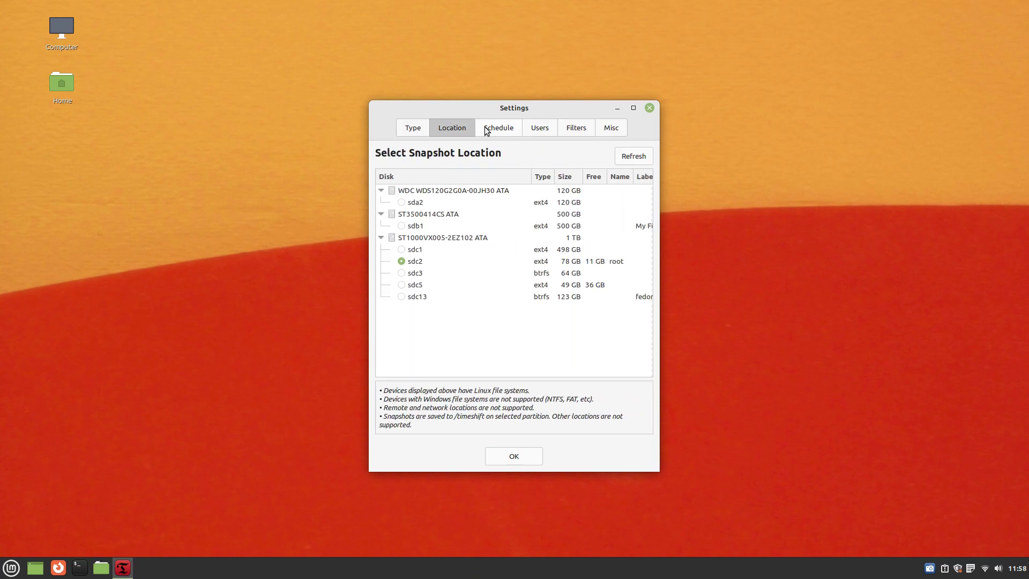
{"action": "left_click", "coordinate": [498, 128]}
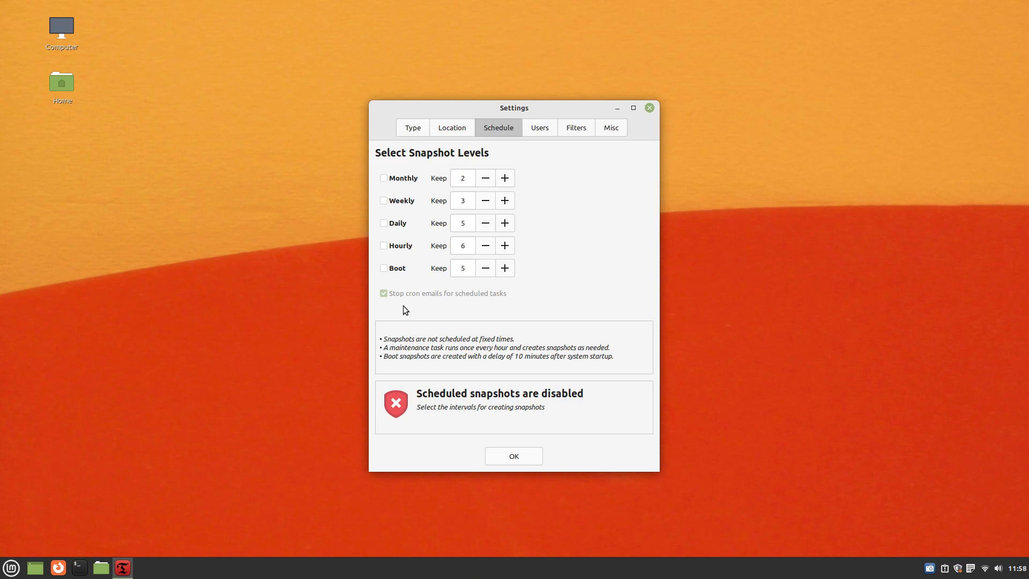
{"action": "left_click", "coordinate": [538, 128]}
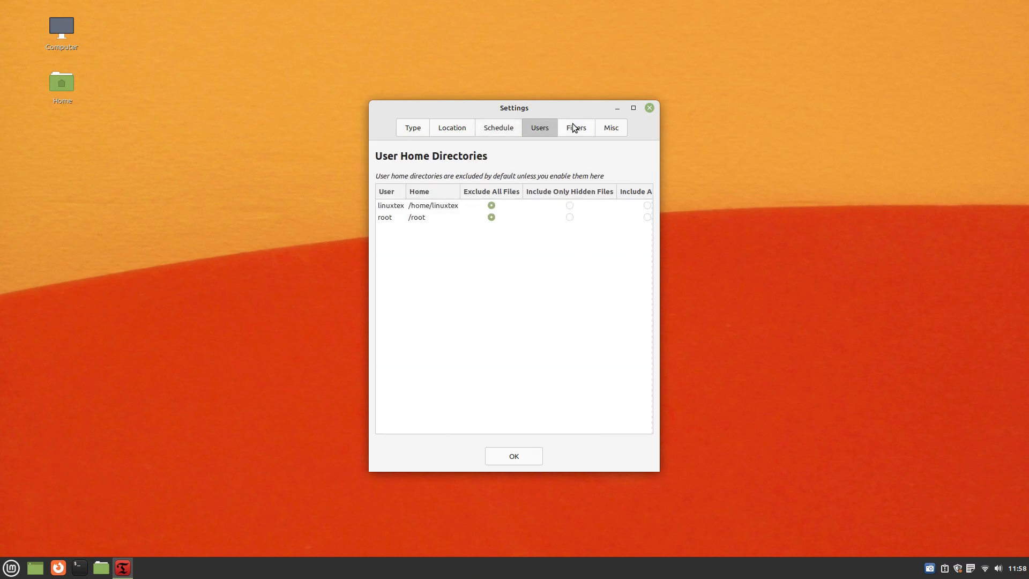
{"action": "left_click", "coordinate": [575, 127]}
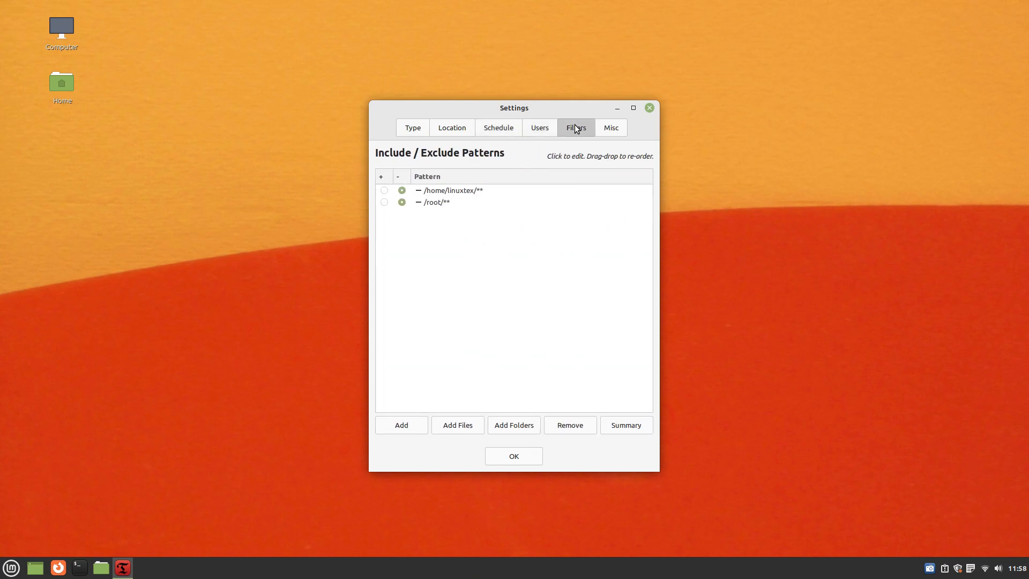
{"action": "left_click", "coordinate": [609, 127]}
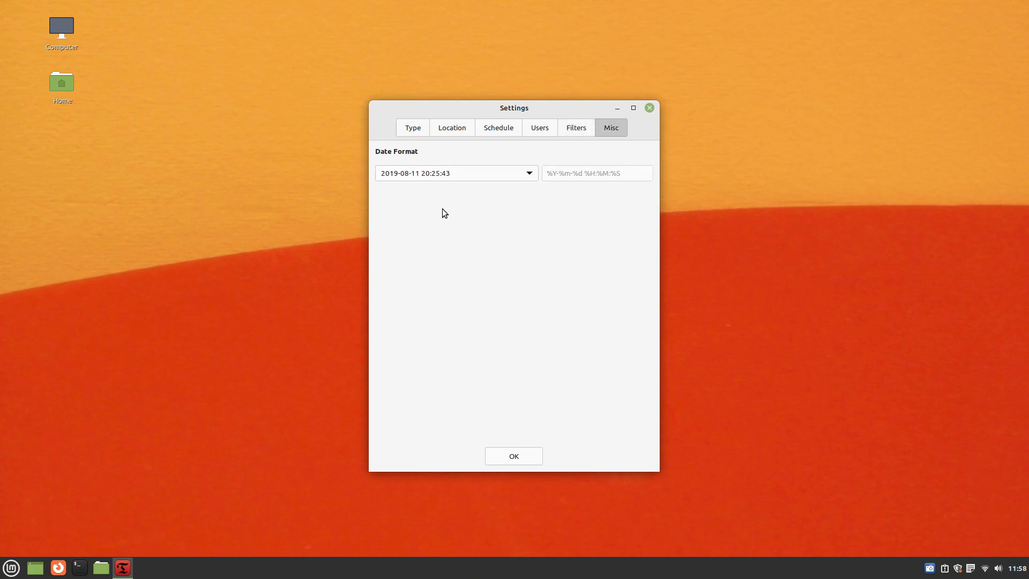
{"action": "mouse_move", "coordinate": [549, 451]}
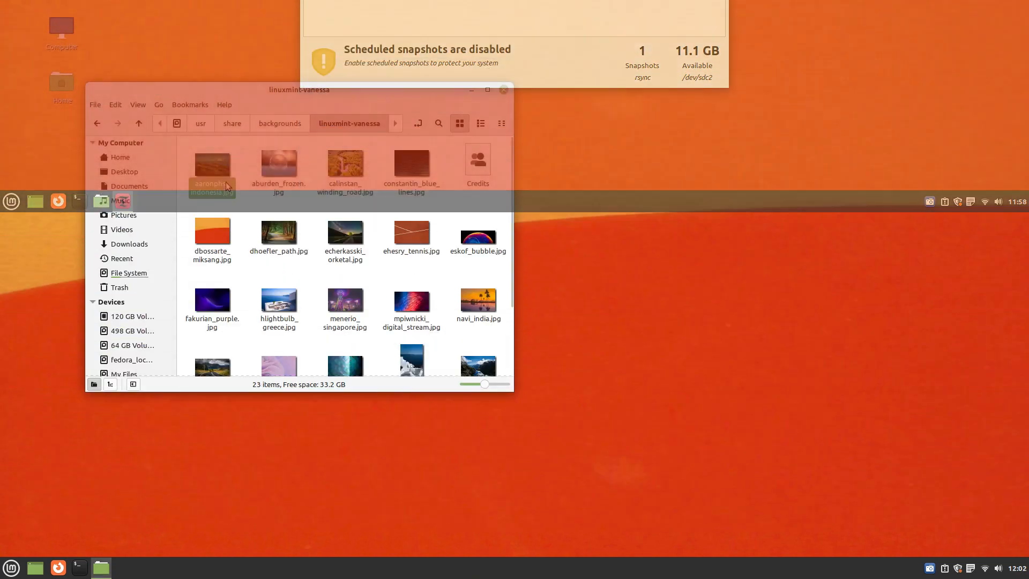
Open a wallpaper in Xviewer and advance six images to mpiwnicki_digital_stream.jpg
{"action": "double_click", "coordinate": [278, 164]}
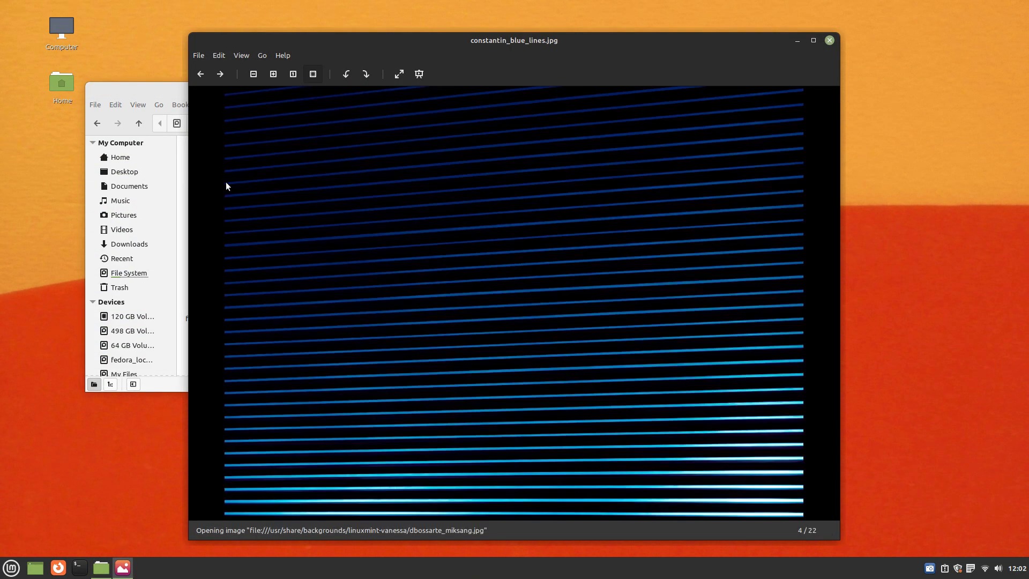
{"action": "left_click", "coordinate": [219, 74]}
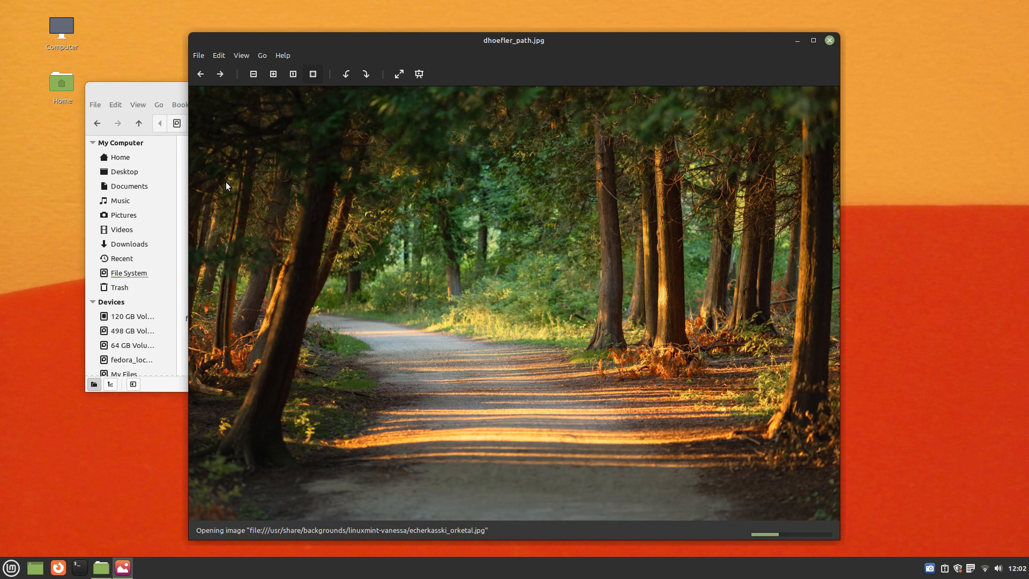
{"action": "left_click", "coordinate": [220, 74]}
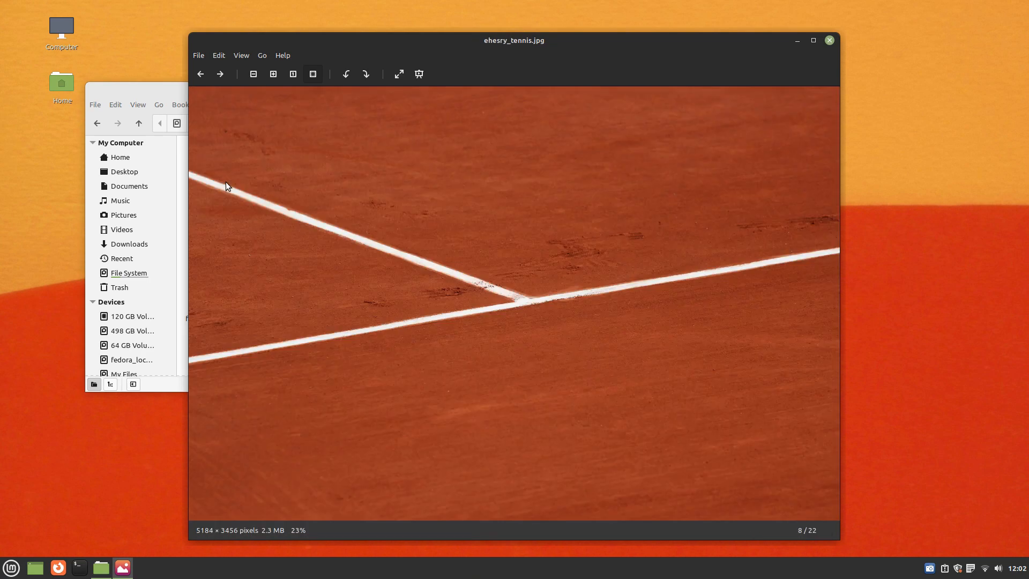
{"action": "left_click", "coordinate": [219, 73]}
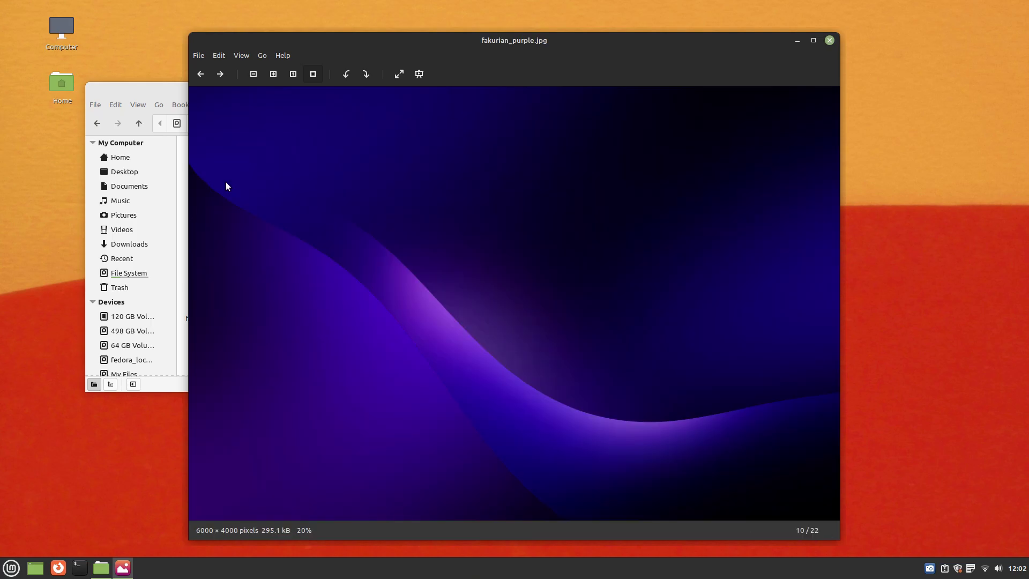
{"action": "left_click", "coordinate": [220, 73]}
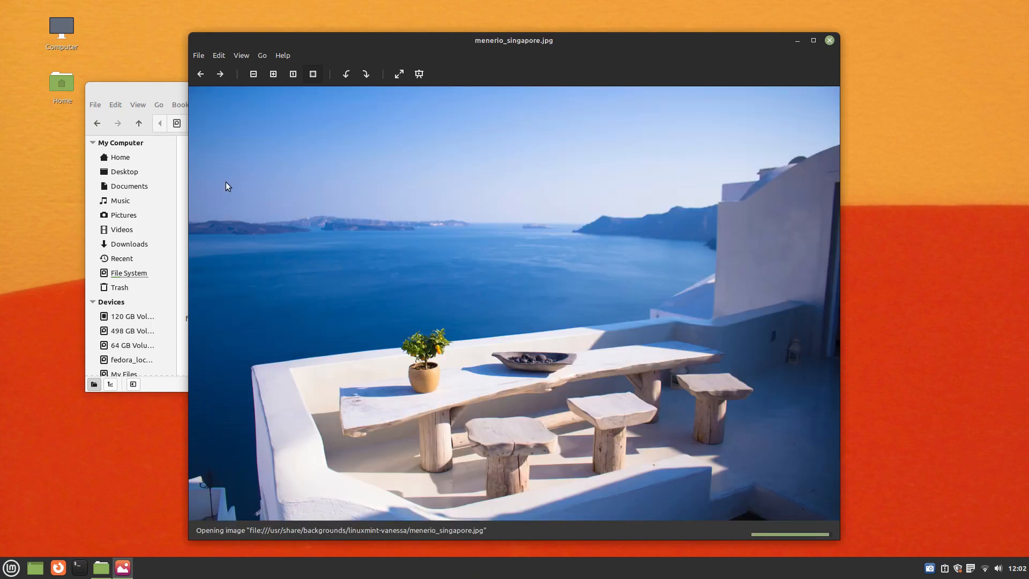
{"action": "left_click", "coordinate": [219, 74]}
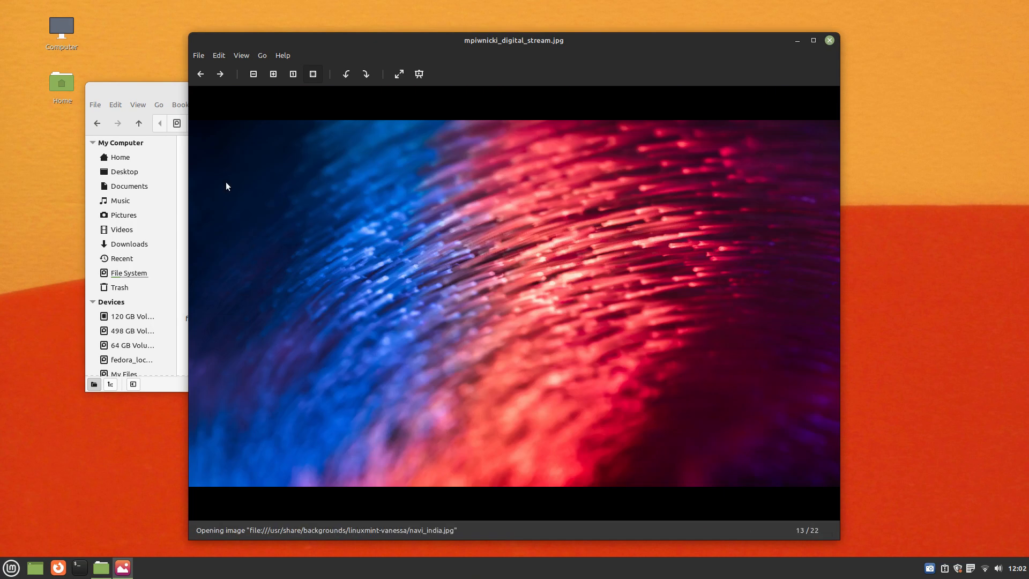
{"action": "left_click", "coordinate": [219, 74]}
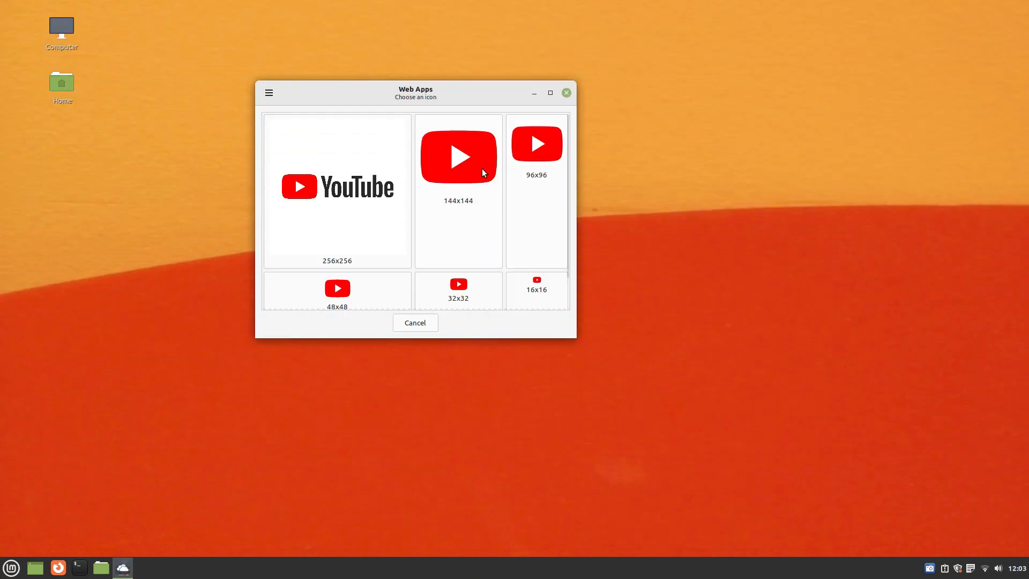
Choose the 144x144 YouTube logo as the icon, then move to the Custom parameters field
{"action": "left_click", "coordinate": [457, 156]}
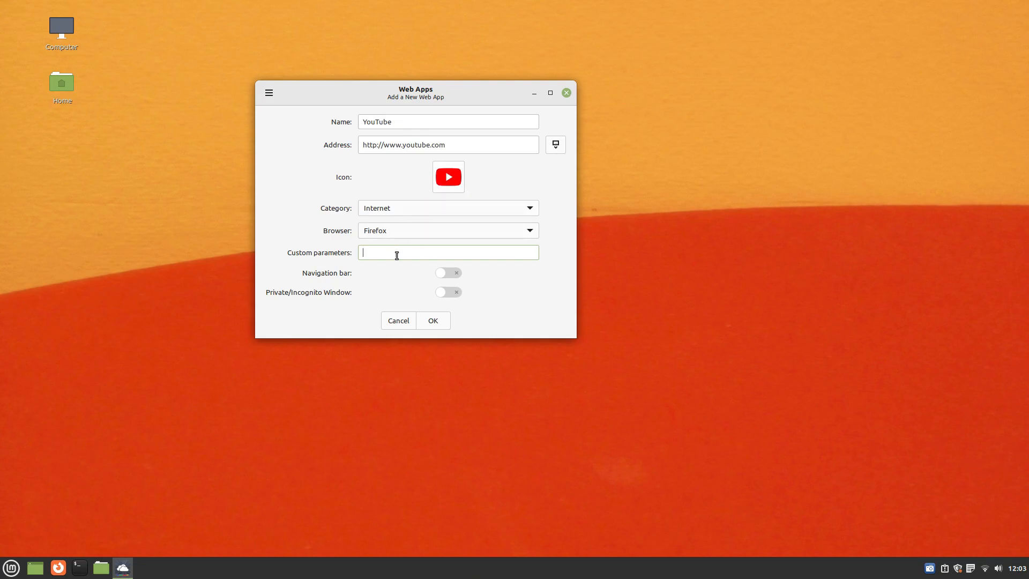
{"action": "left_click", "coordinate": [447, 292]}
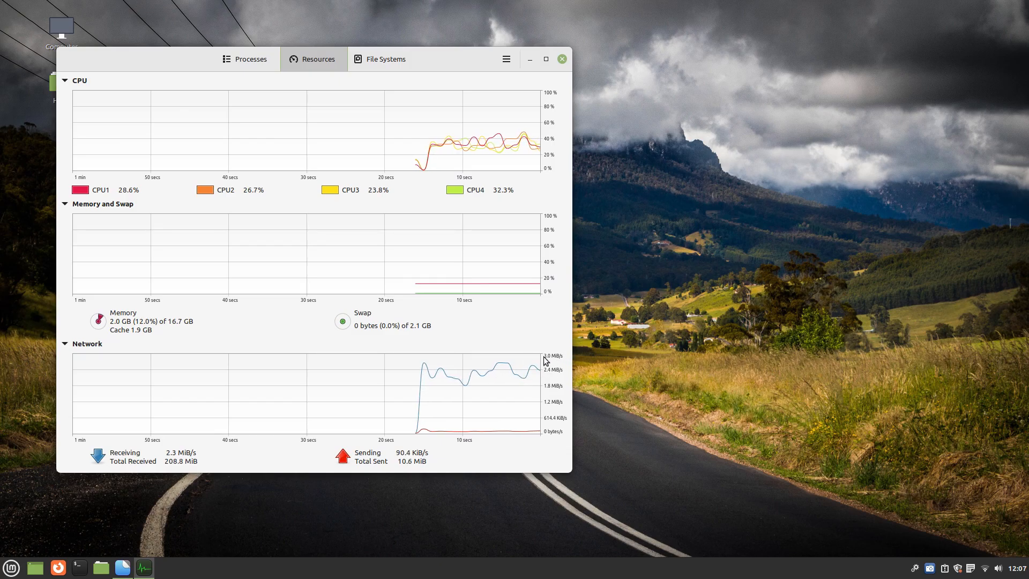
{"action": "mouse_move", "coordinate": [864, 487]}
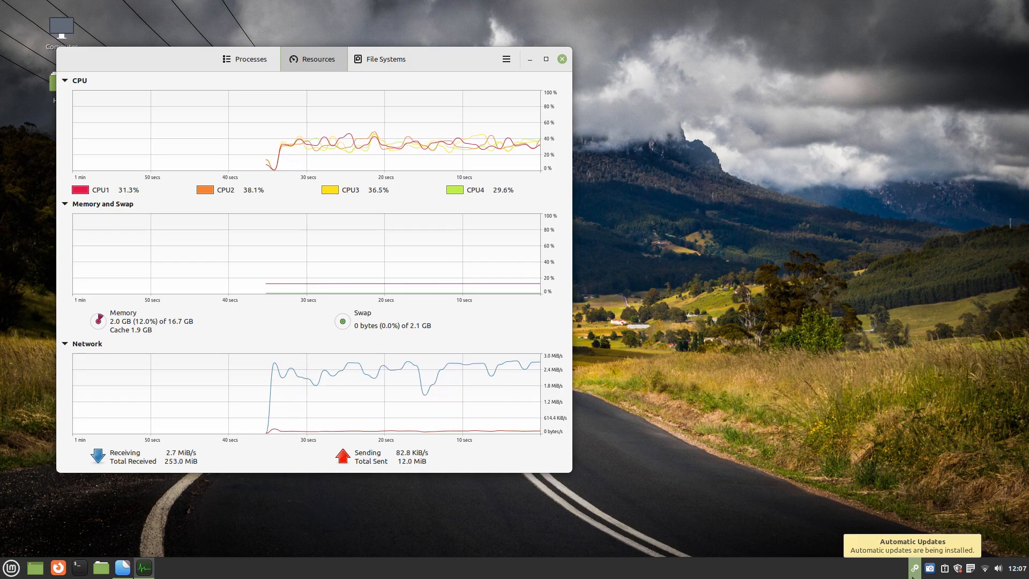
{"action": "left_click", "coordinate": [958, 567]}
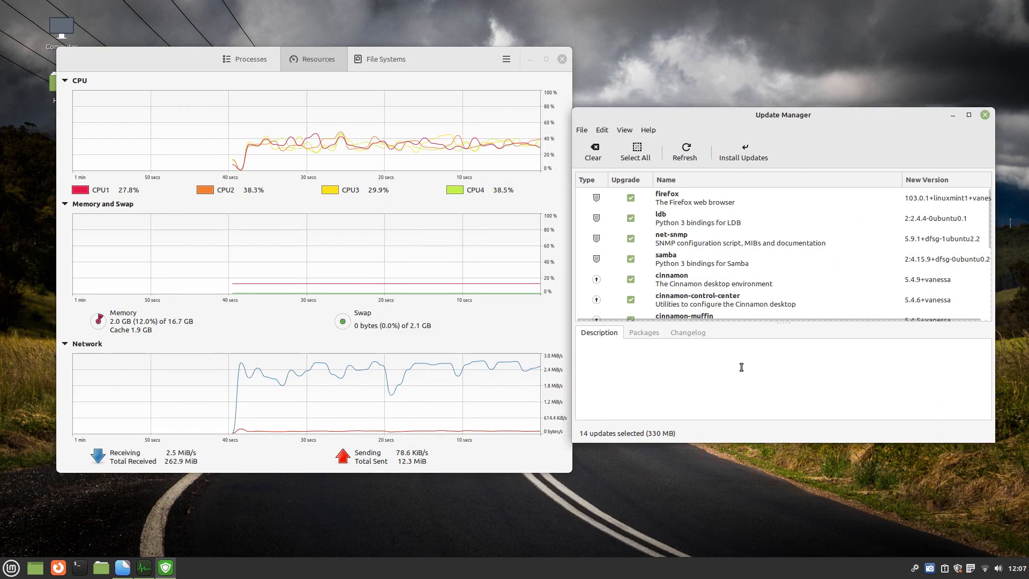
{"action": "left_click", "coordinate": [984, 114]}
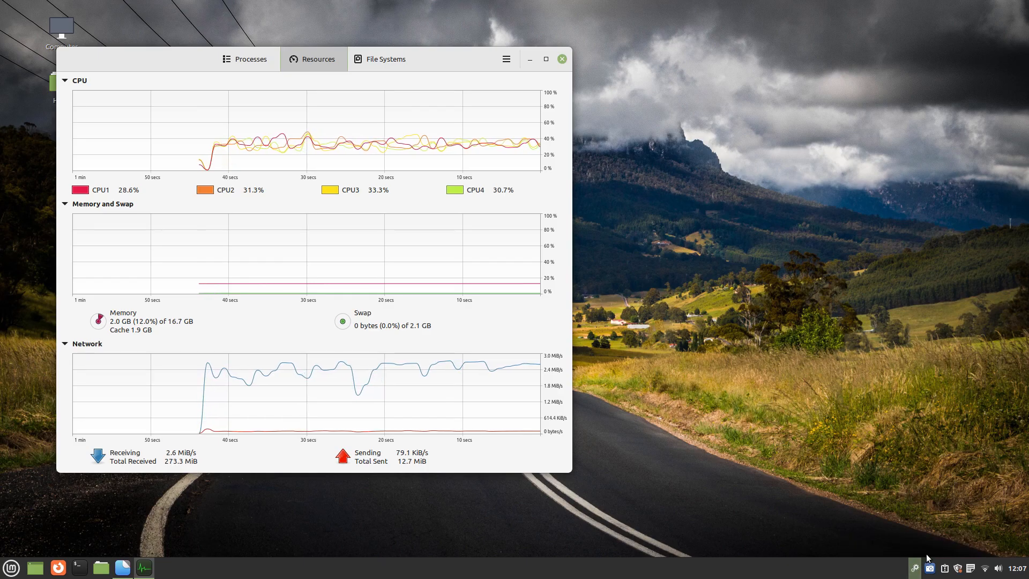
{"action": "mouse_move", "coordinate": [907, 523]}
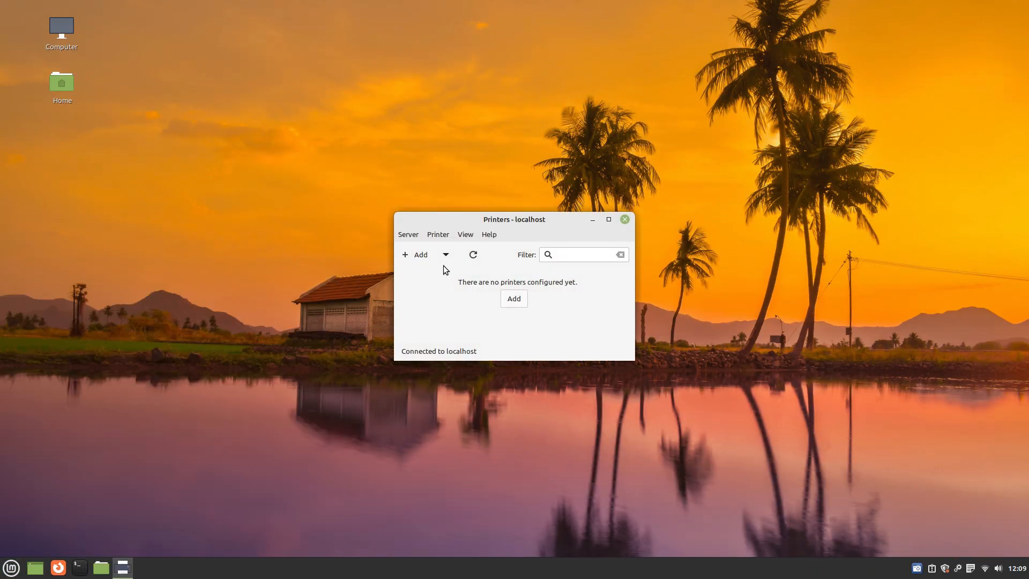
Browse the Server and View menus, then open and confirm Server Settings
{"action": "left_click", "coordinate": [407, 234]}
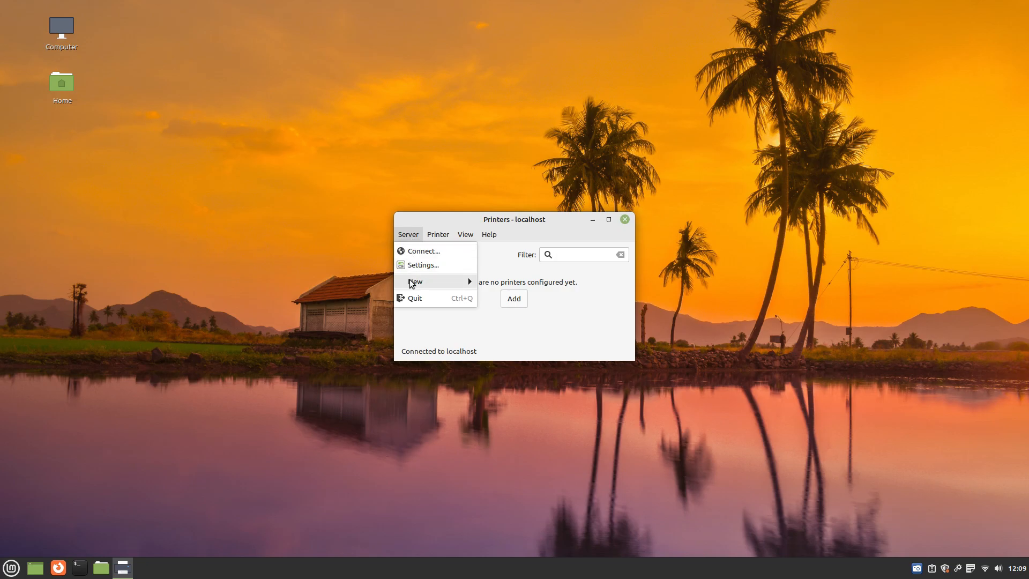
{"action": "left_click", "coordinate": [465, 234]}
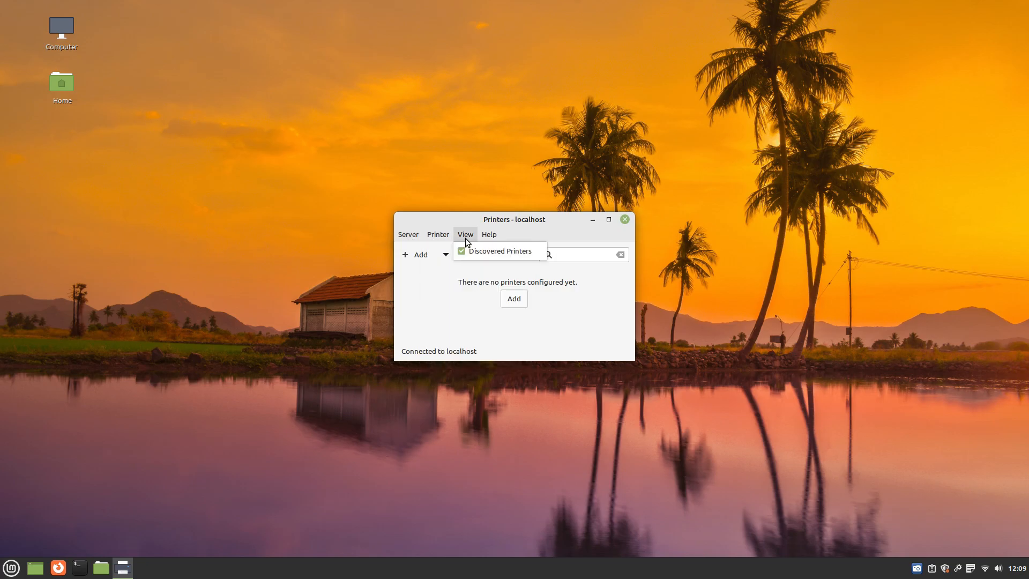
{"action": "left_click", "coordinate": [407, 234]}
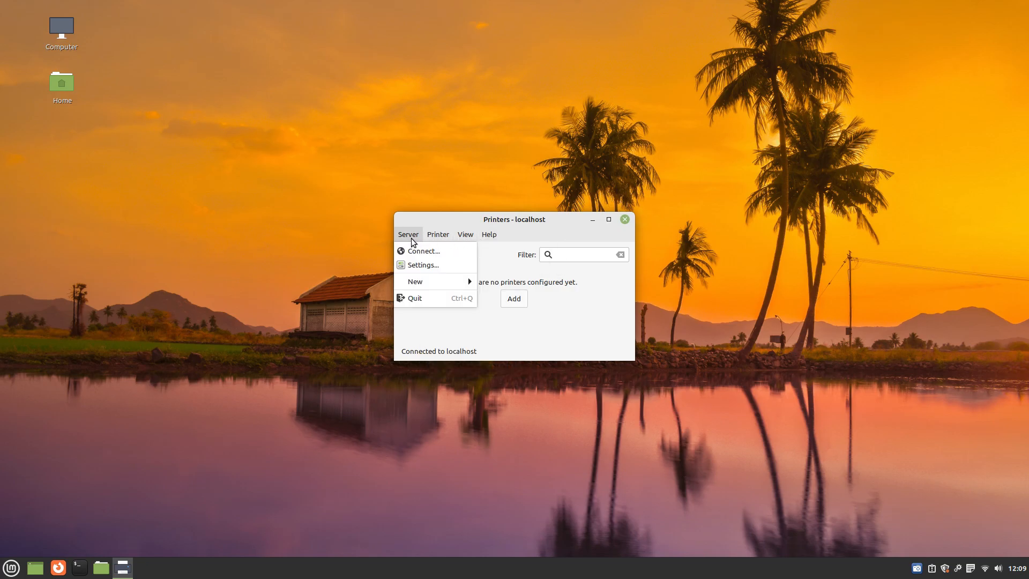
{"action": "left_click", "coordinate": [423, 264]}
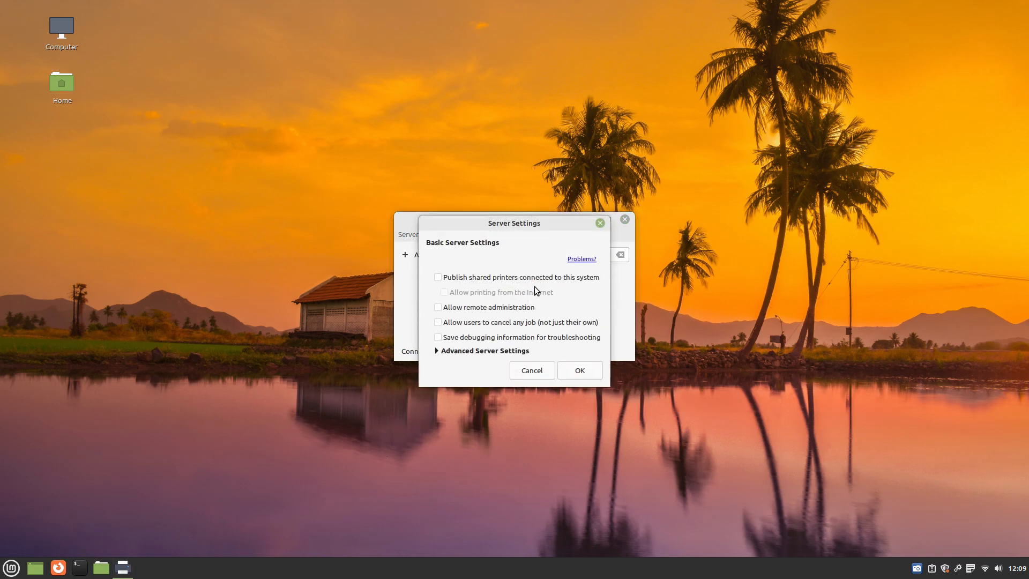
{"action": "mouse_move", "coordinate": [583, 366]}
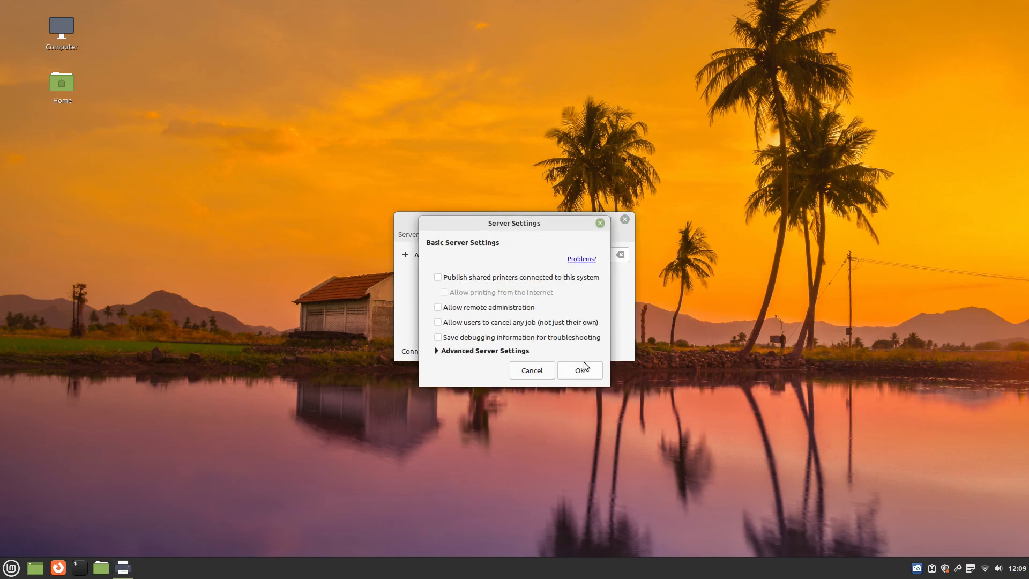
{"action": "left_click", "coordinate": [579, 370]}
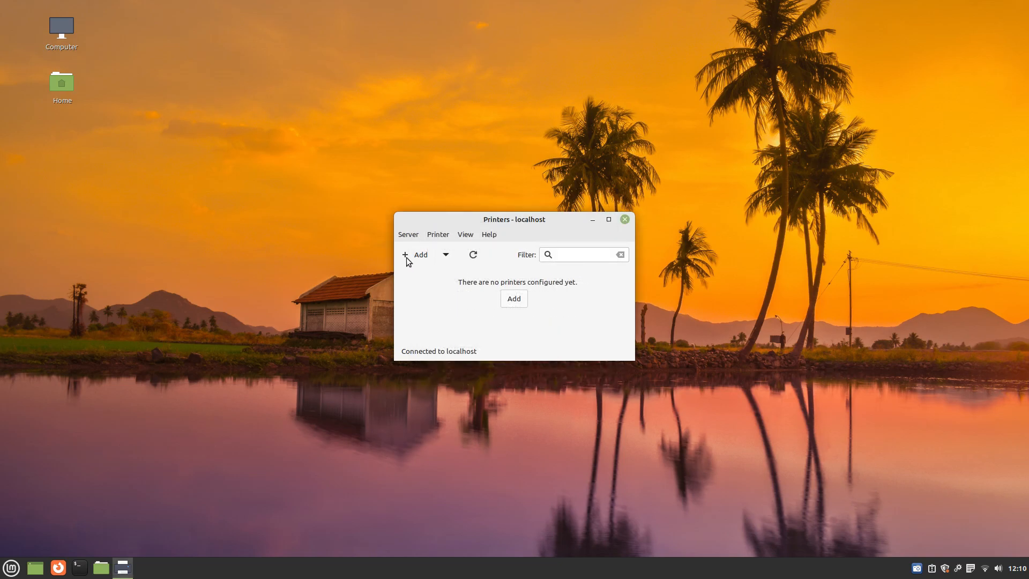
Add a new printer, checking the LPT #1 and Enter URI device options
{"action": "left_click", "coordinate": [416, 255]}
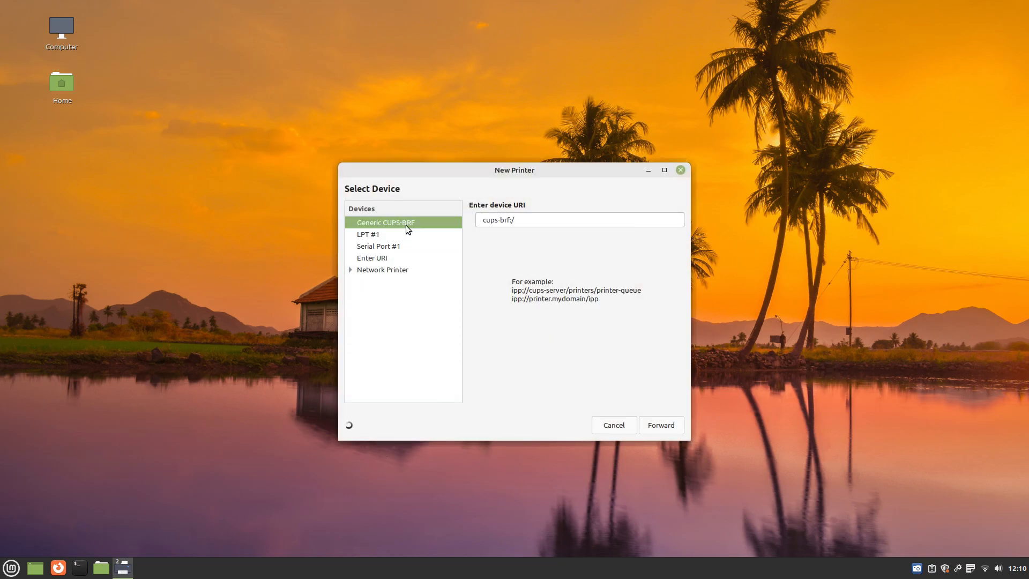
{"action": "left_click", "coordinate": [368, 234]}
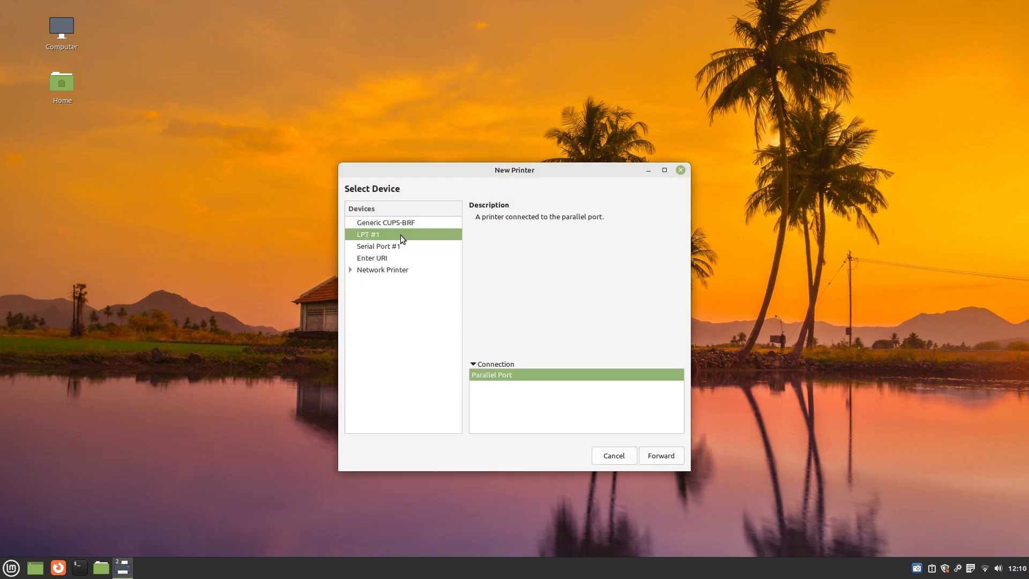
{"action": "left_click", "coordinate": [372, 257]}
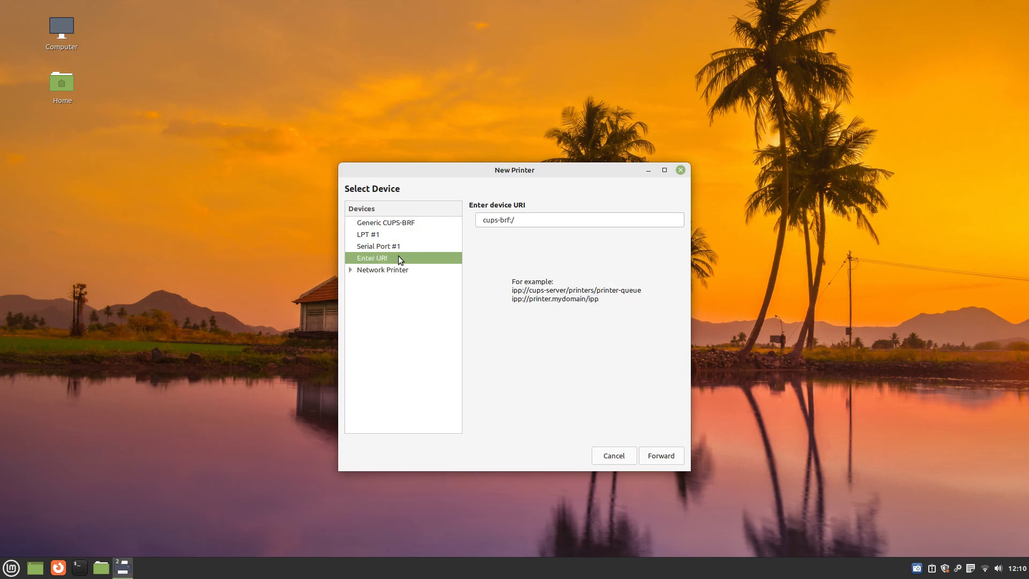
{"action": "mouse_move", "coordinate": [659, 473]}
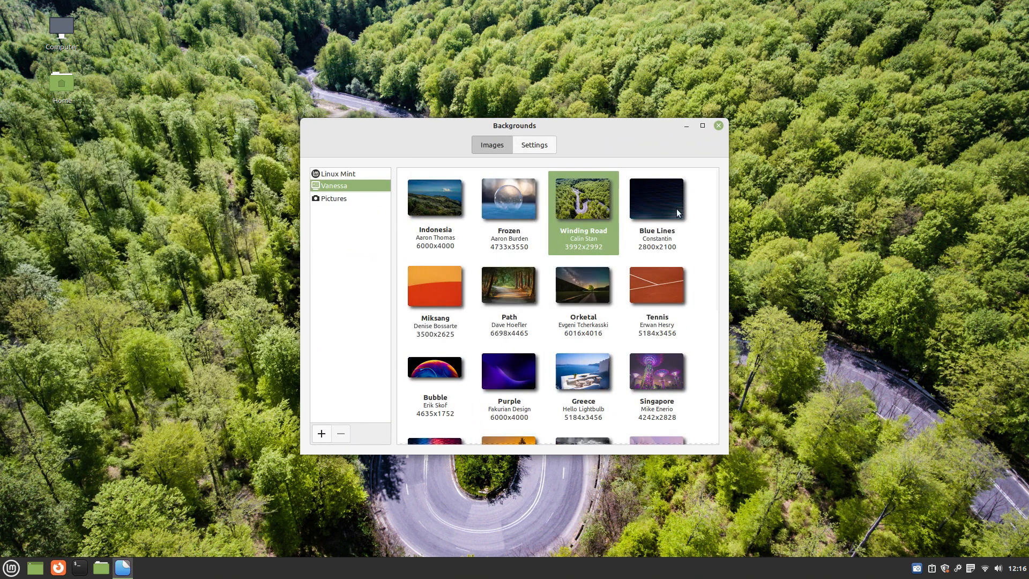
Set wallpapers in turn: Miksang, Singapore, Digital Stream, Santorini, Pink, then San Francisco
{"action": "left_click", "coordinate": [655, 199]}
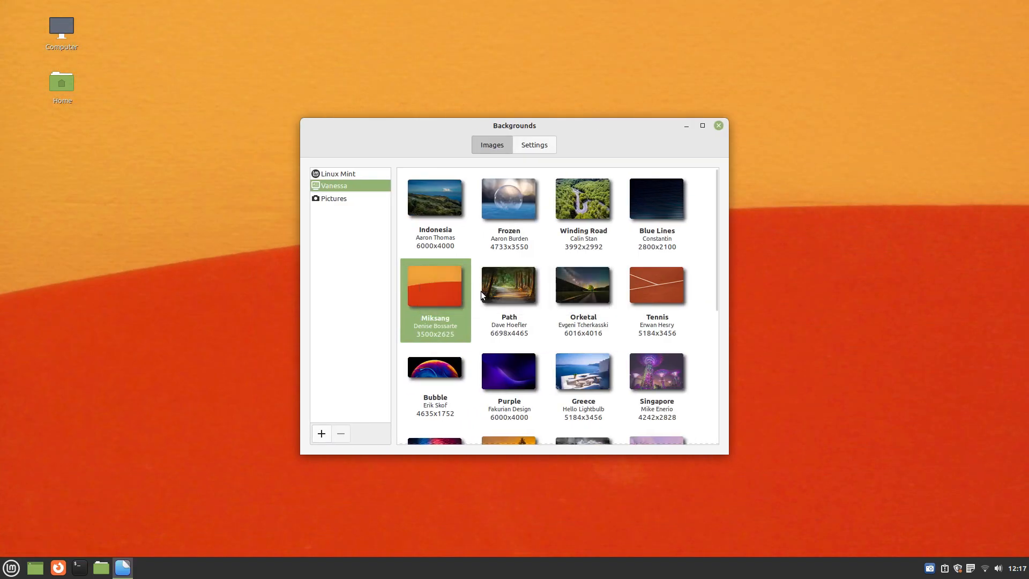
{"action": "double_click", "coordinate": [508, 285]}
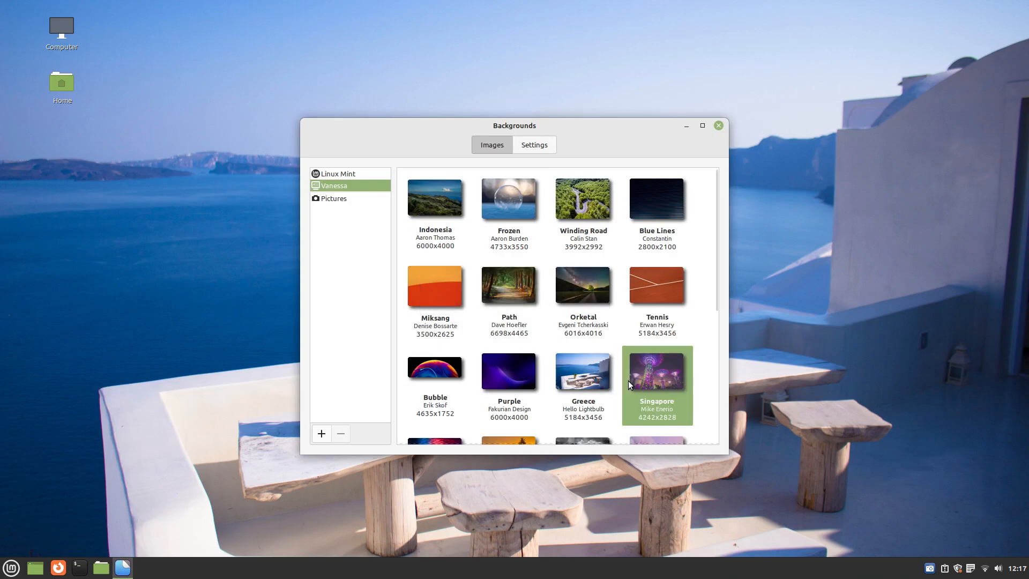
{"action": "left_click", "coordinate": [11, 567]}
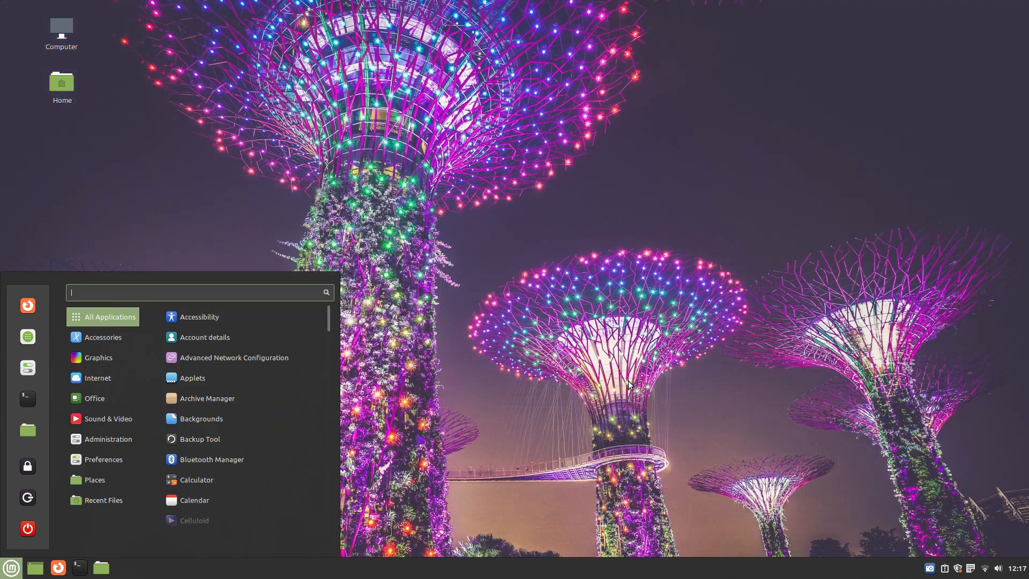
{"action": "left_click", "coordinate": [201, 417]}
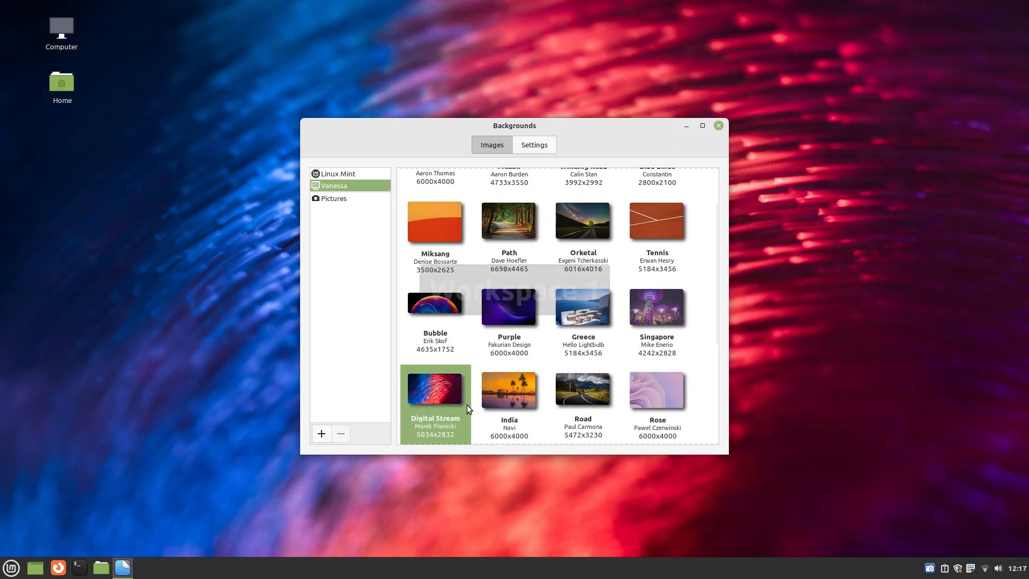
{"action": "left_click", "coordinate": [509, 389]}
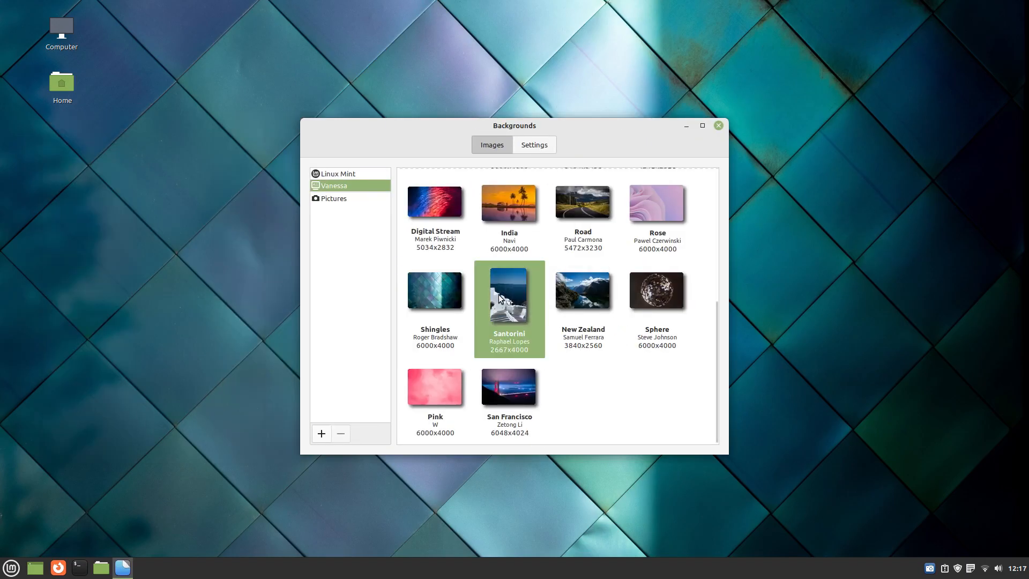
{"action": "double_click", "coordinate": [509, 291]}
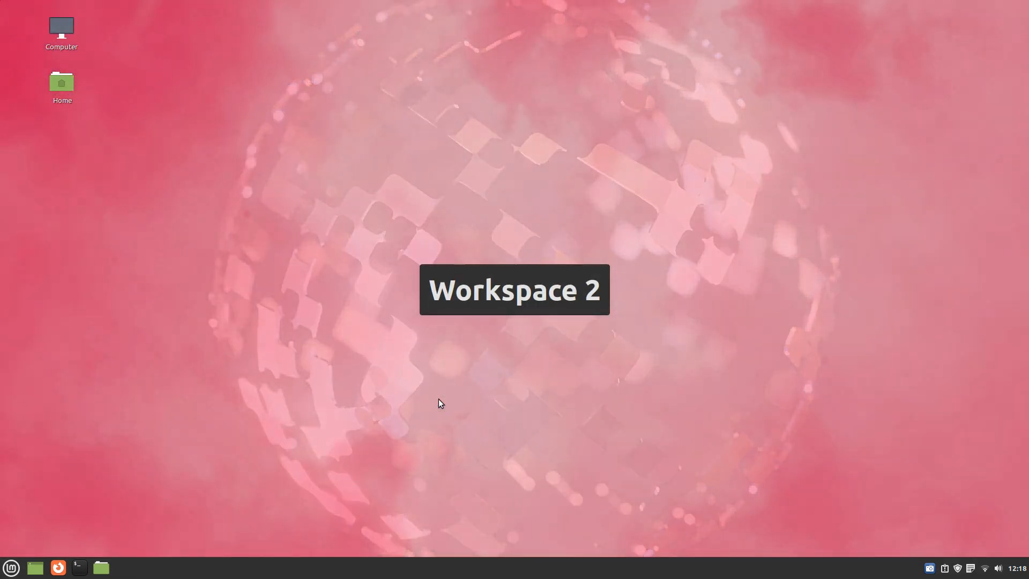
{"action": "left_click", "coordinate": [435, 386]}
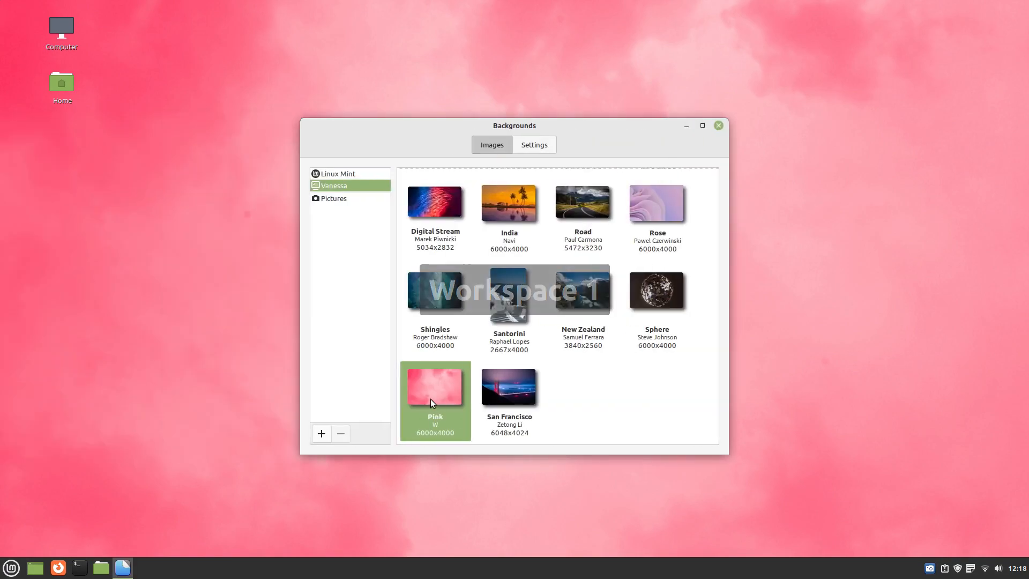
{"action": "left_click", "coordinate": [509, 386]}
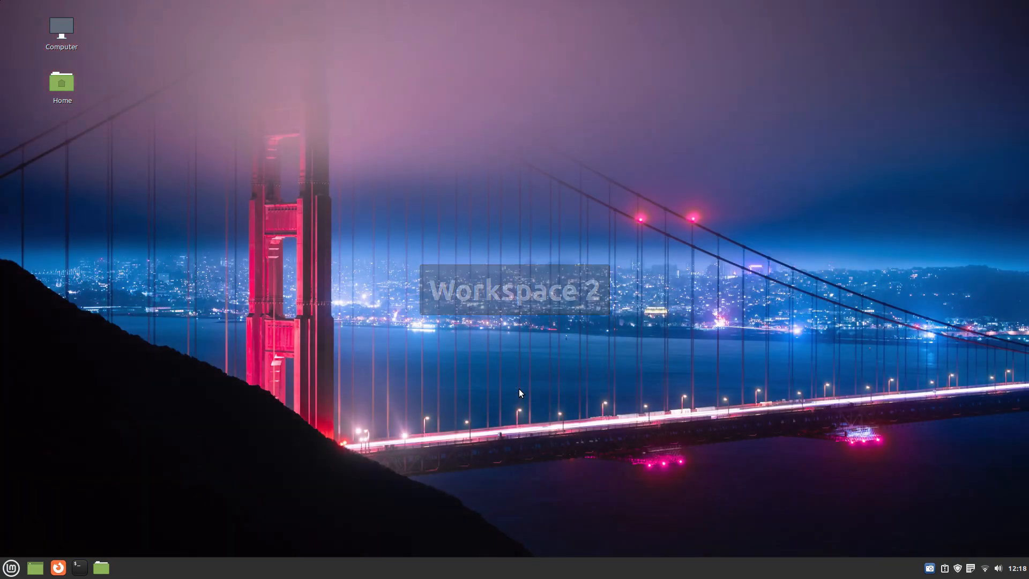